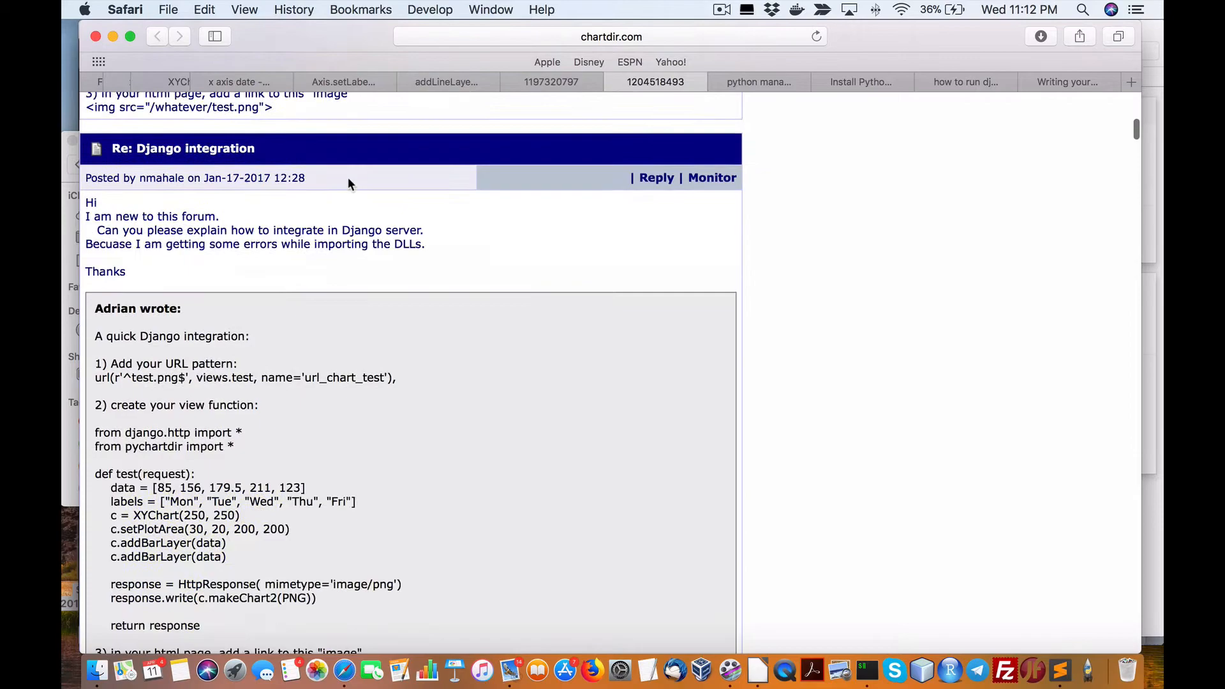
pyautogui.scroll(-3)
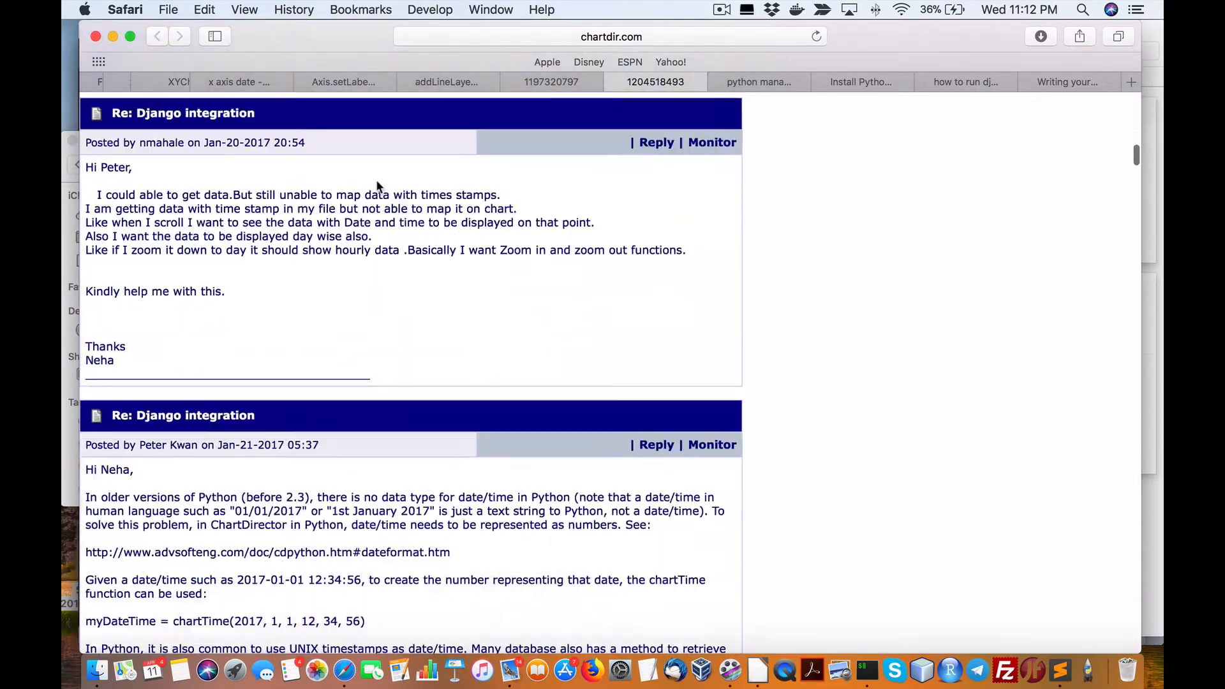
pyautogui.scroll(-3)
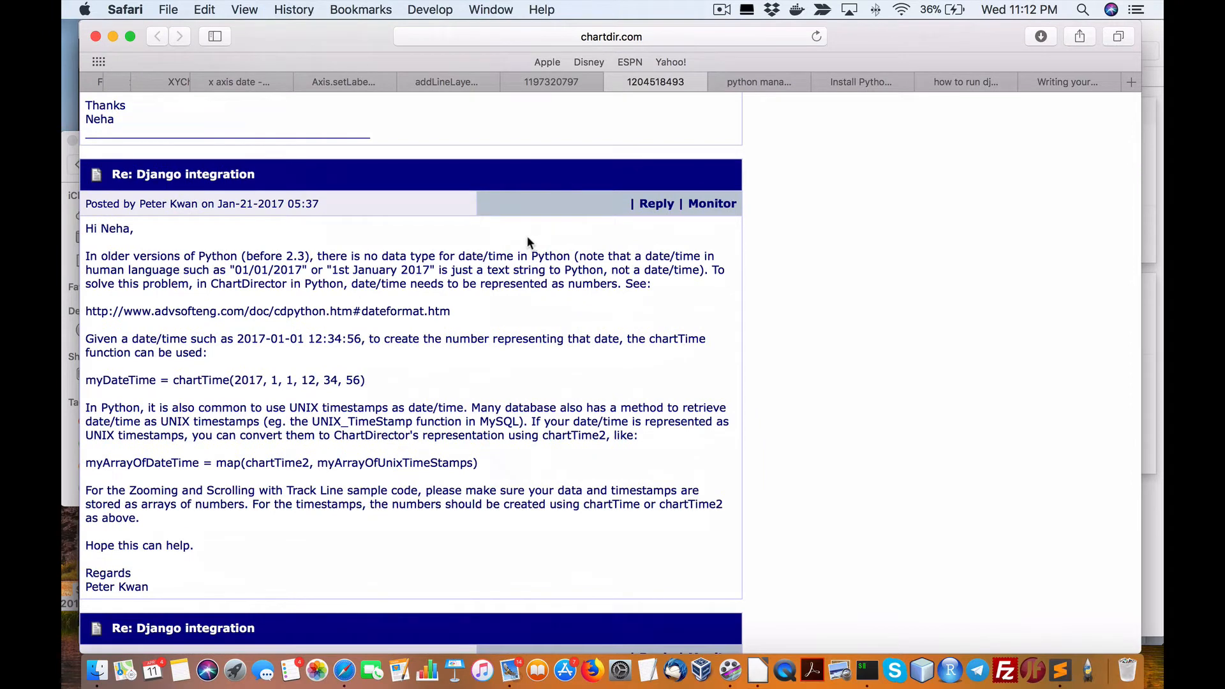
pyautogui.moveTo(570, 236)
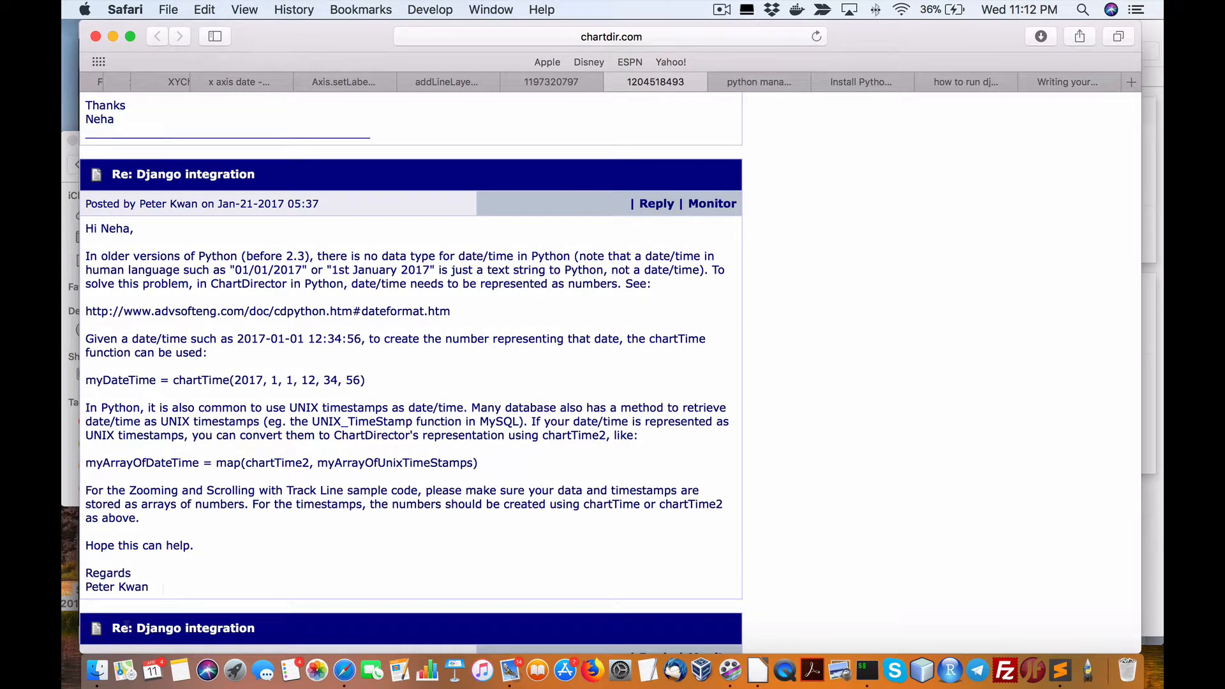
pyautogui.moveTo(698, 117)
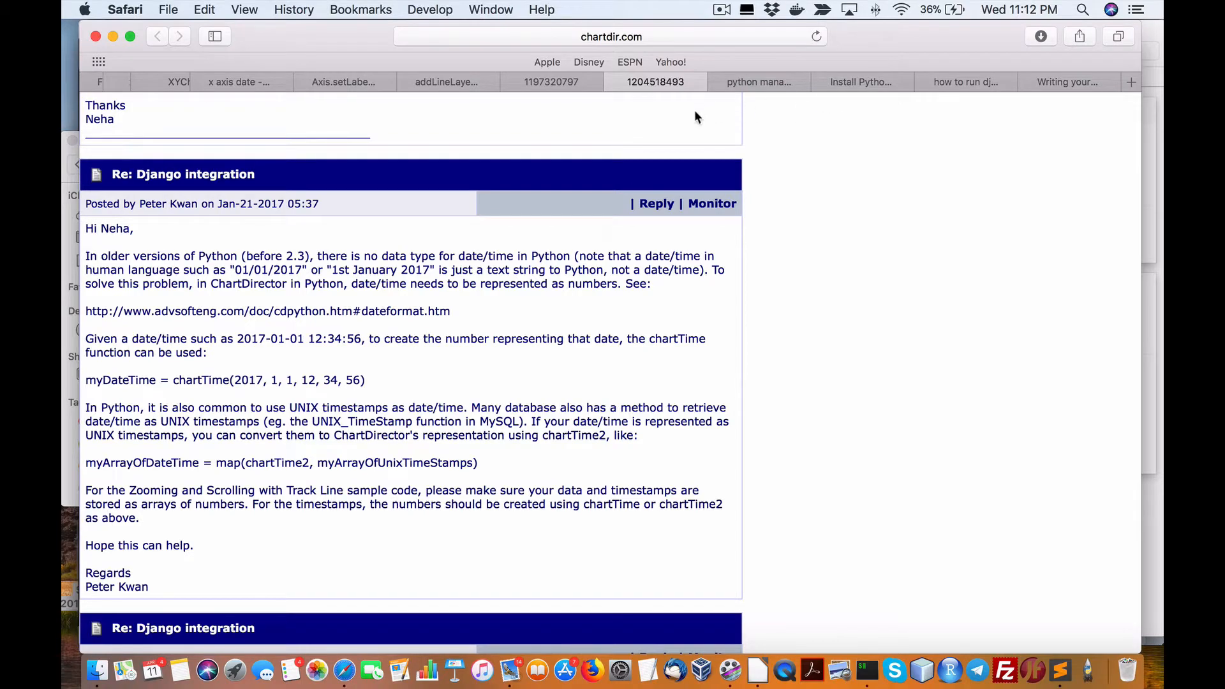
pyautogui.scroll(-3)
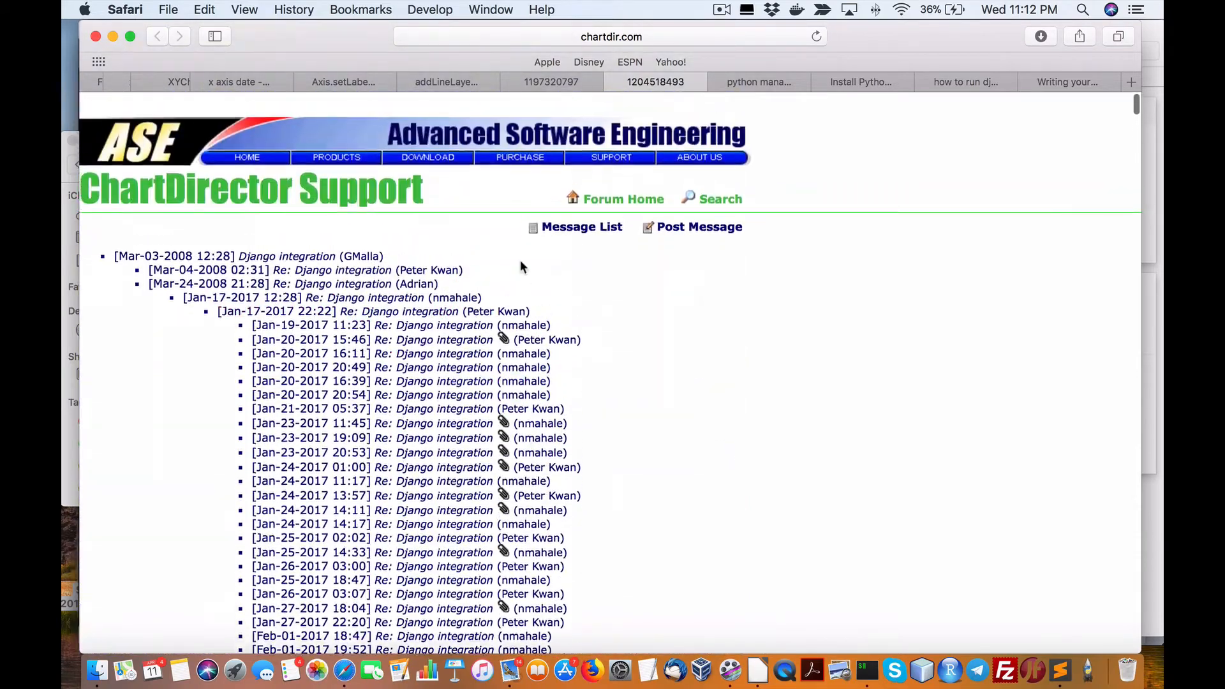
# Scroll to the Jan-24-2017 reply and download its django_viewportcontrol.zip attachment.
pyautogui.scroll(-3)
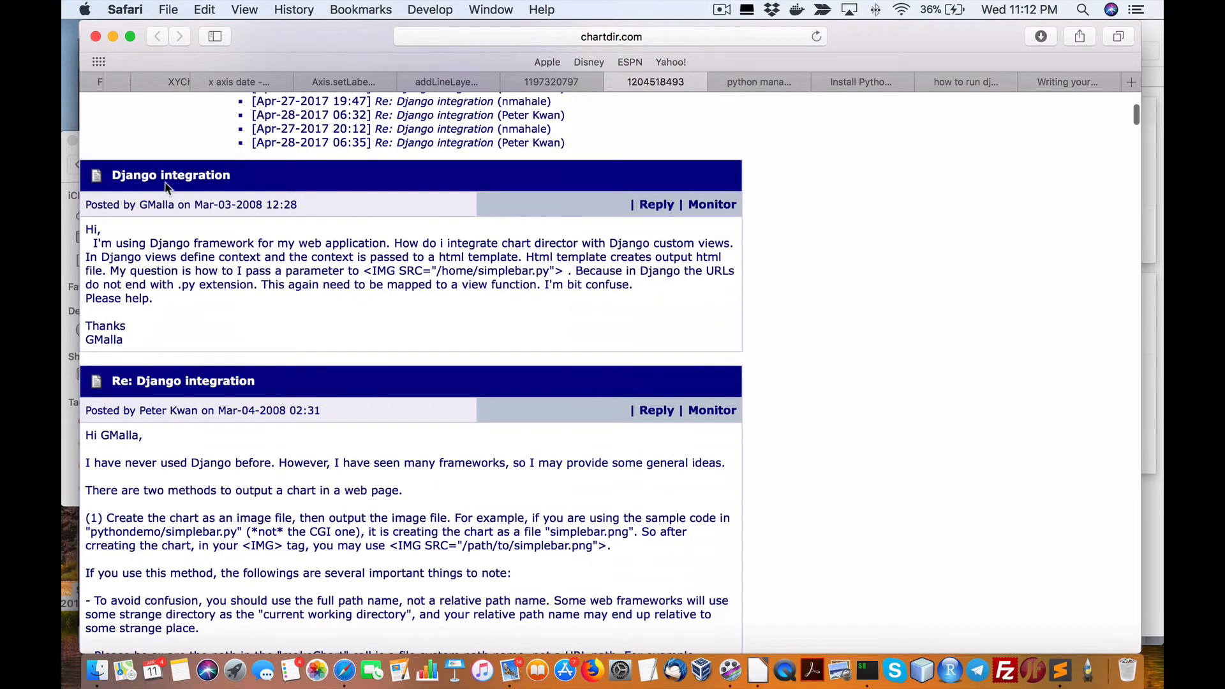
pyautogui.scroll(-3)
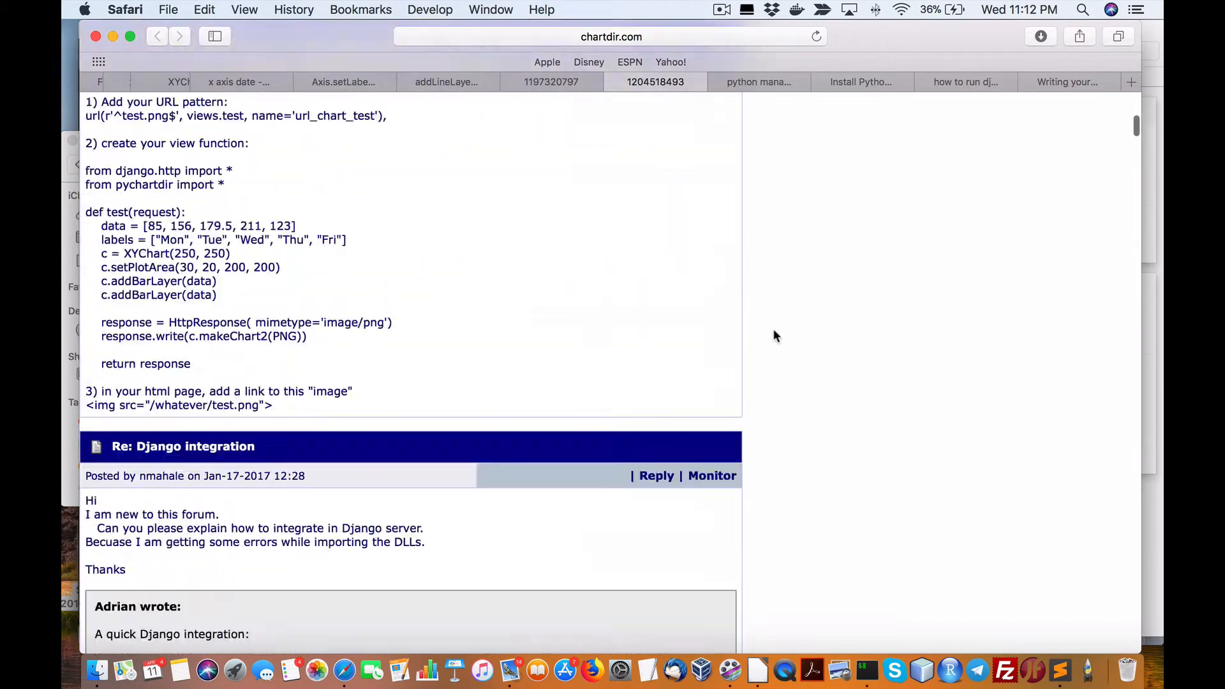
pyautogui.scroll(-3)
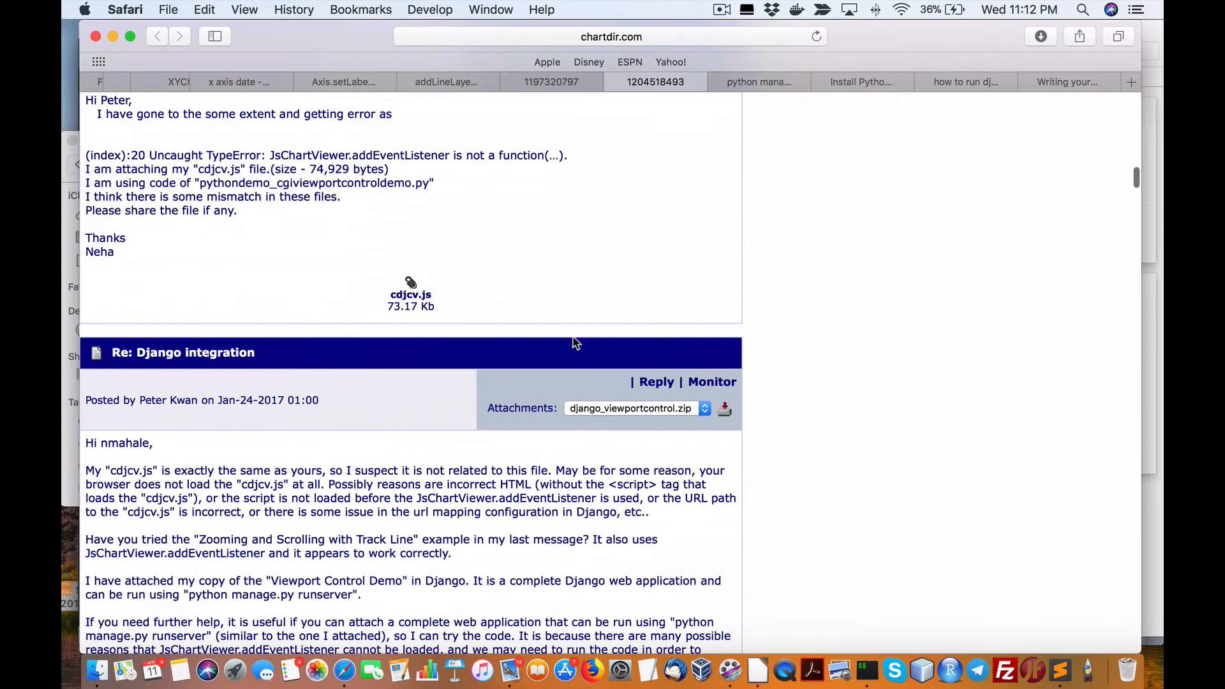
pyautogui.scroll(-3)
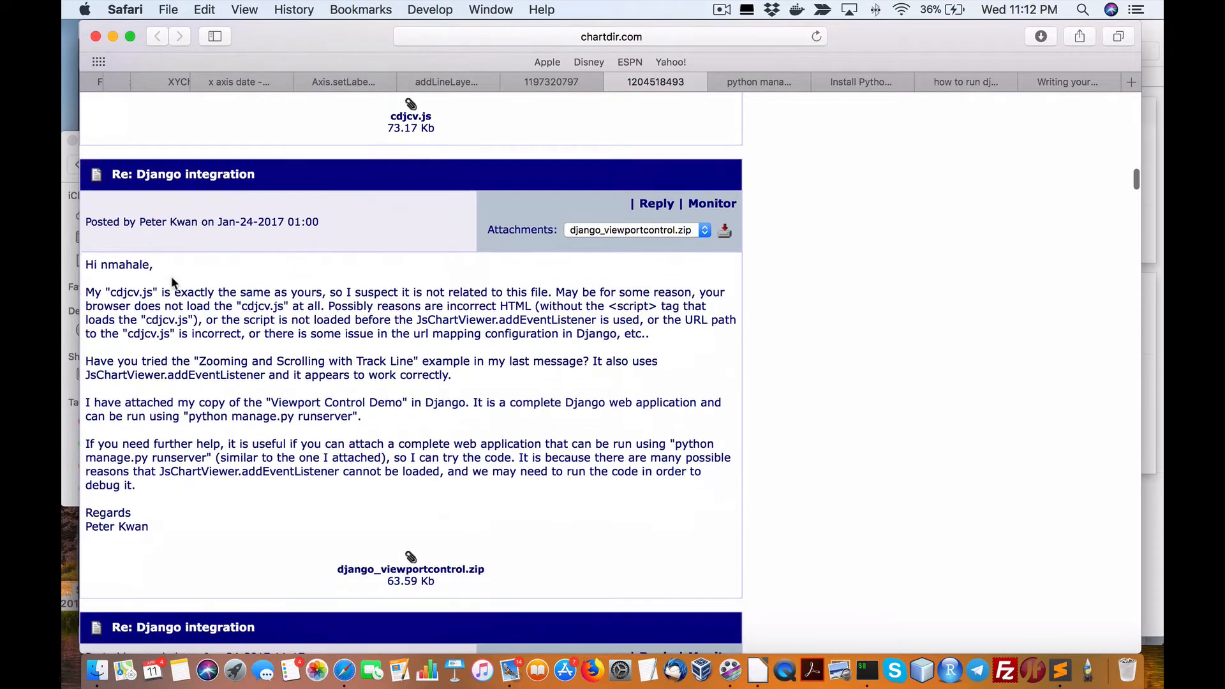
pyautogui.moveTo(258, 237)
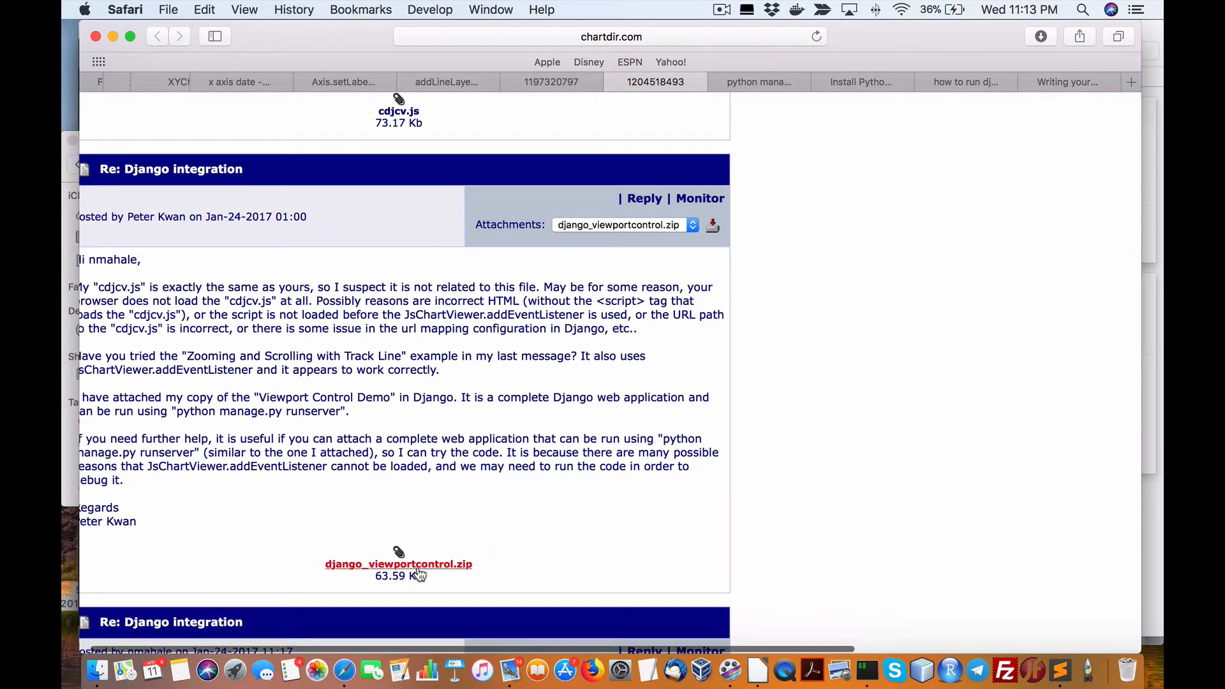
pyautogui.click(863, 82)
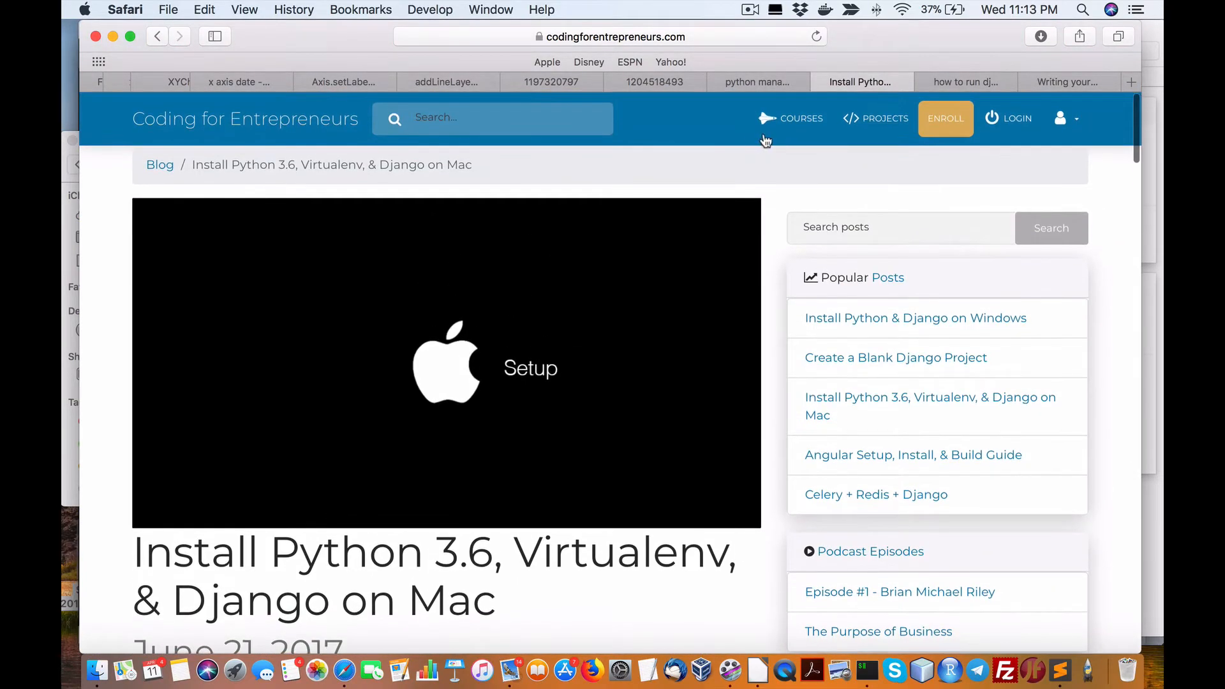
# Scroll the install guide to step 6, Install Django, and highlight 'django' in the pip command.
pyautogui.scroll(-3)
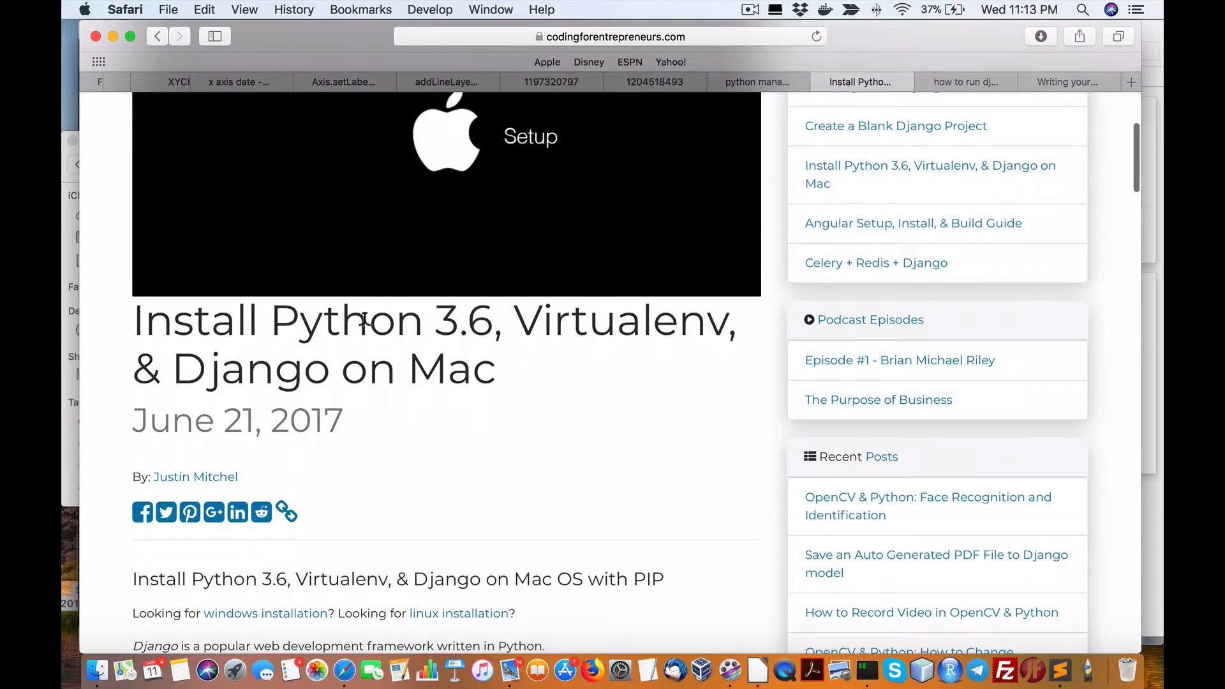
pyautogui.scroll(-3)
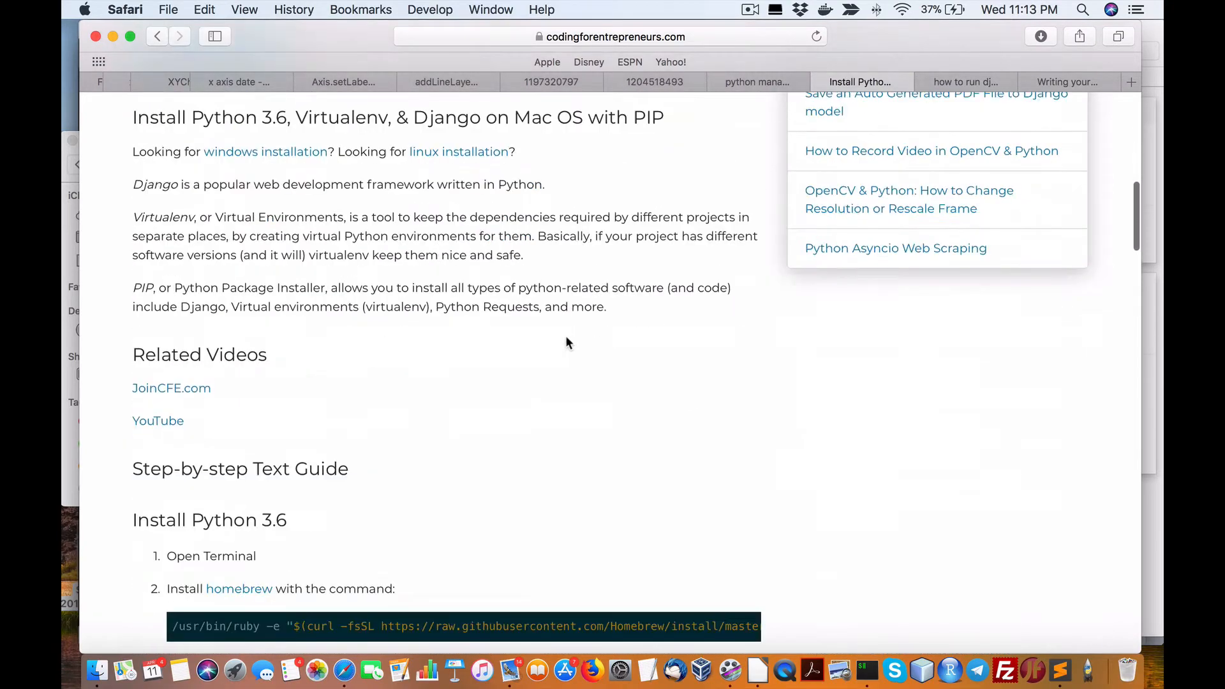
pyautogui.scroll(-3)
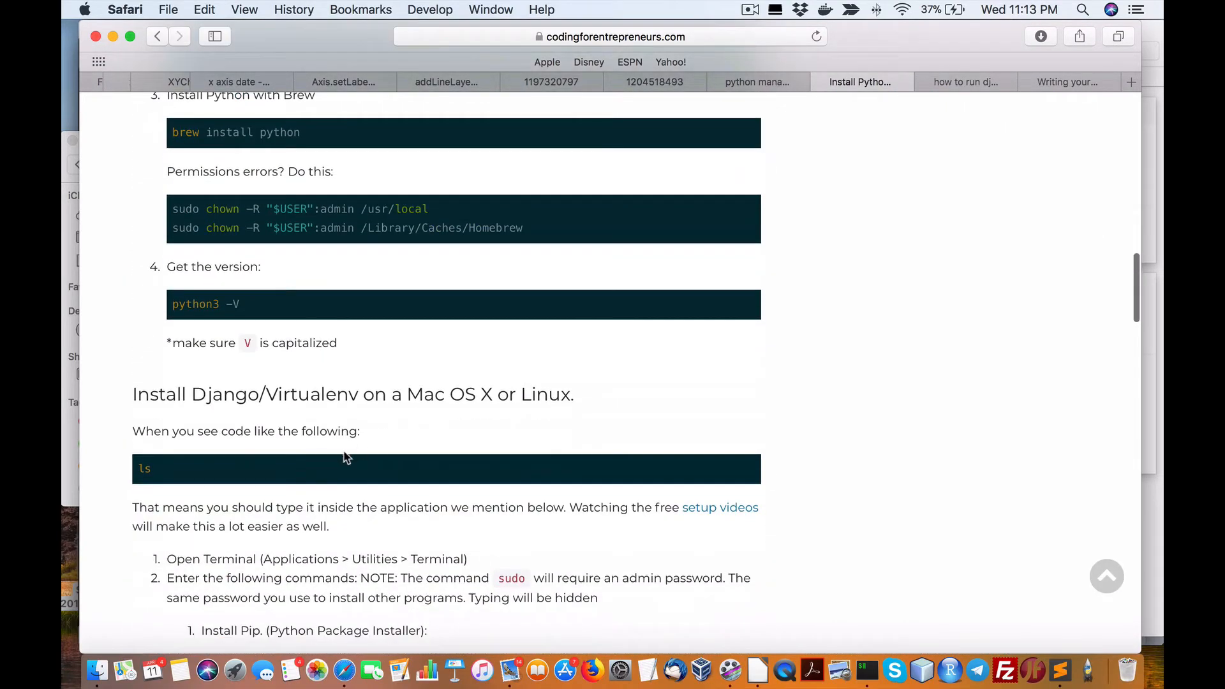
pyautogui.scroll(-3)
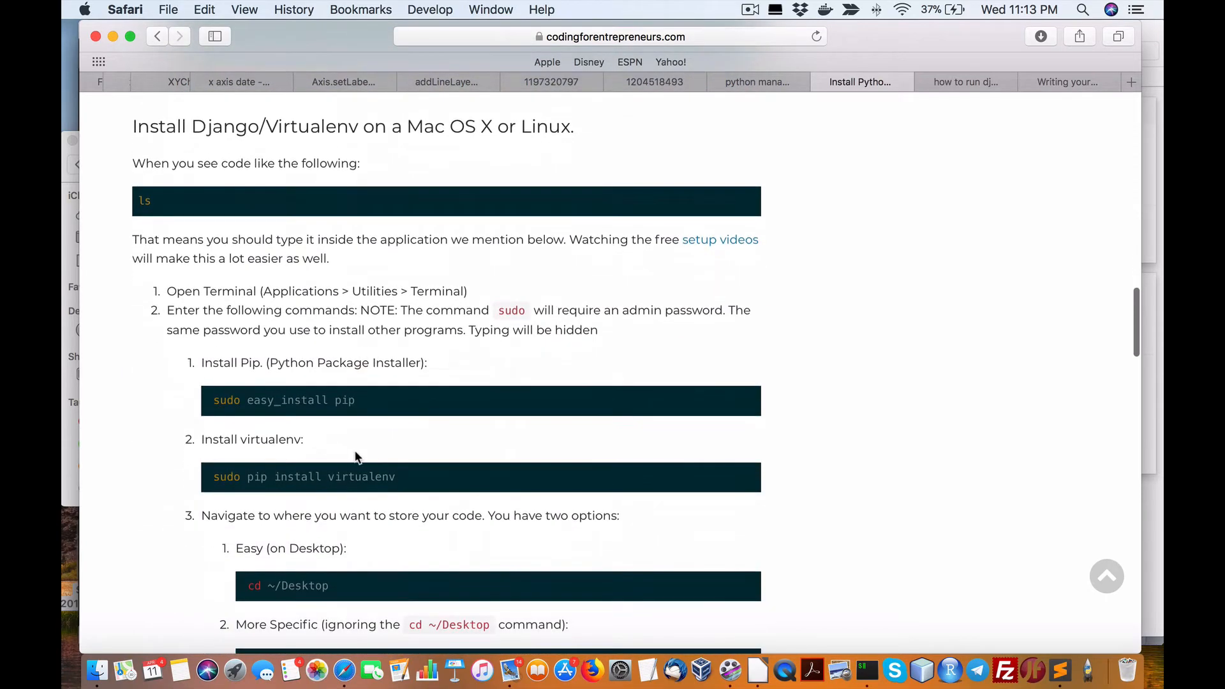
pyautogui.scroll(-3)
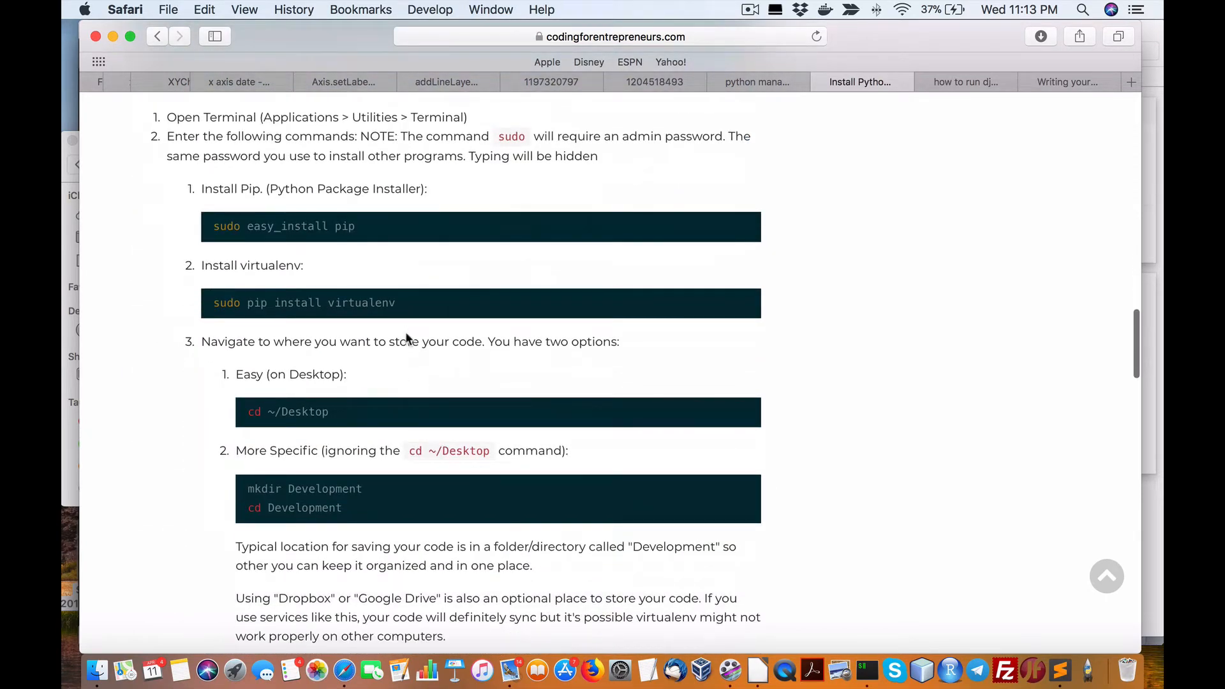
pyautogui.scroll(-3)
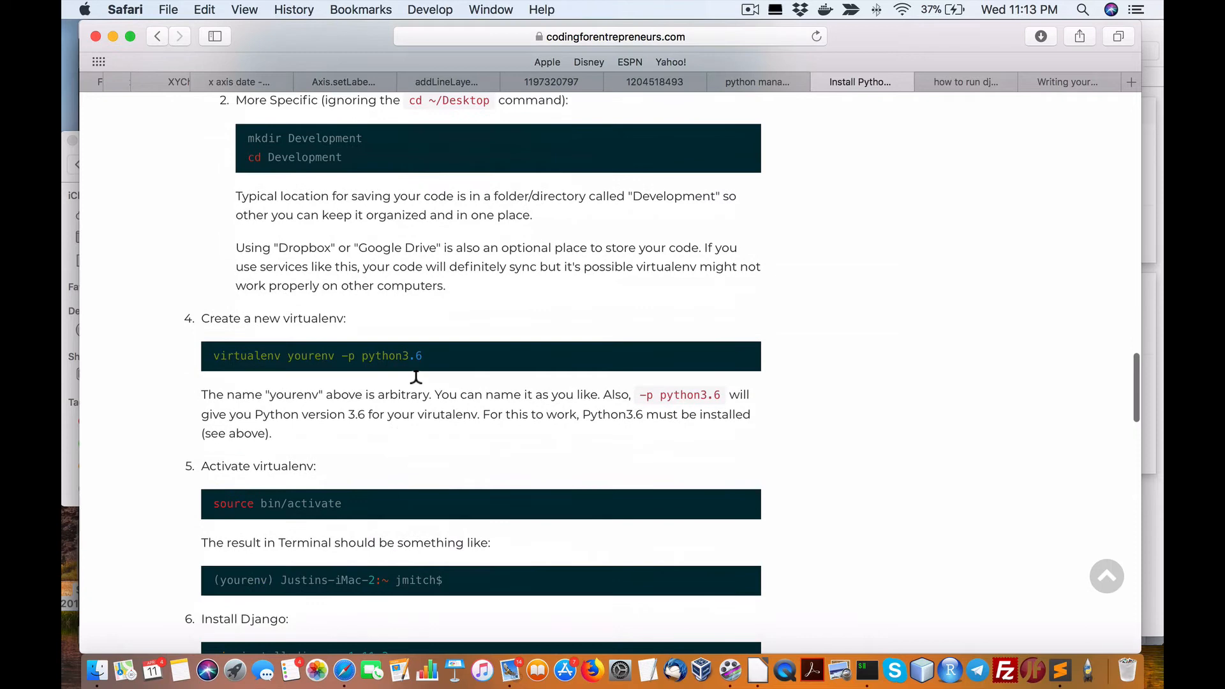
pyautogui.scroll(-3)
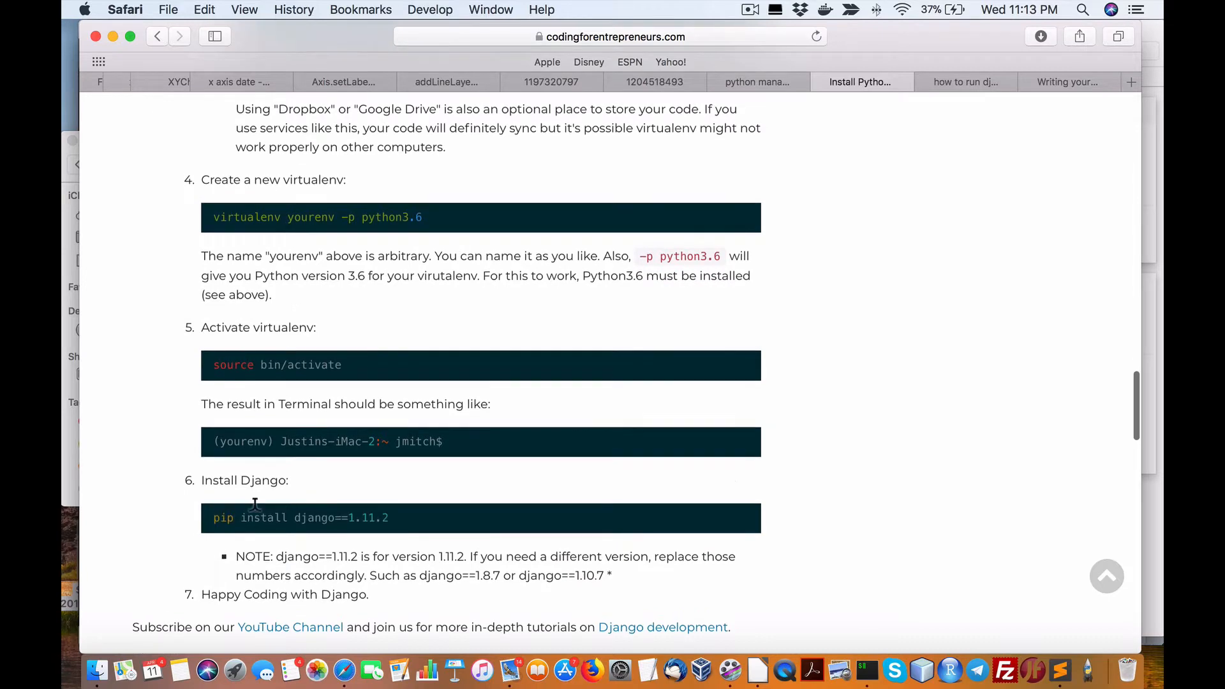
pyautogui.doubleClick(314, 518)
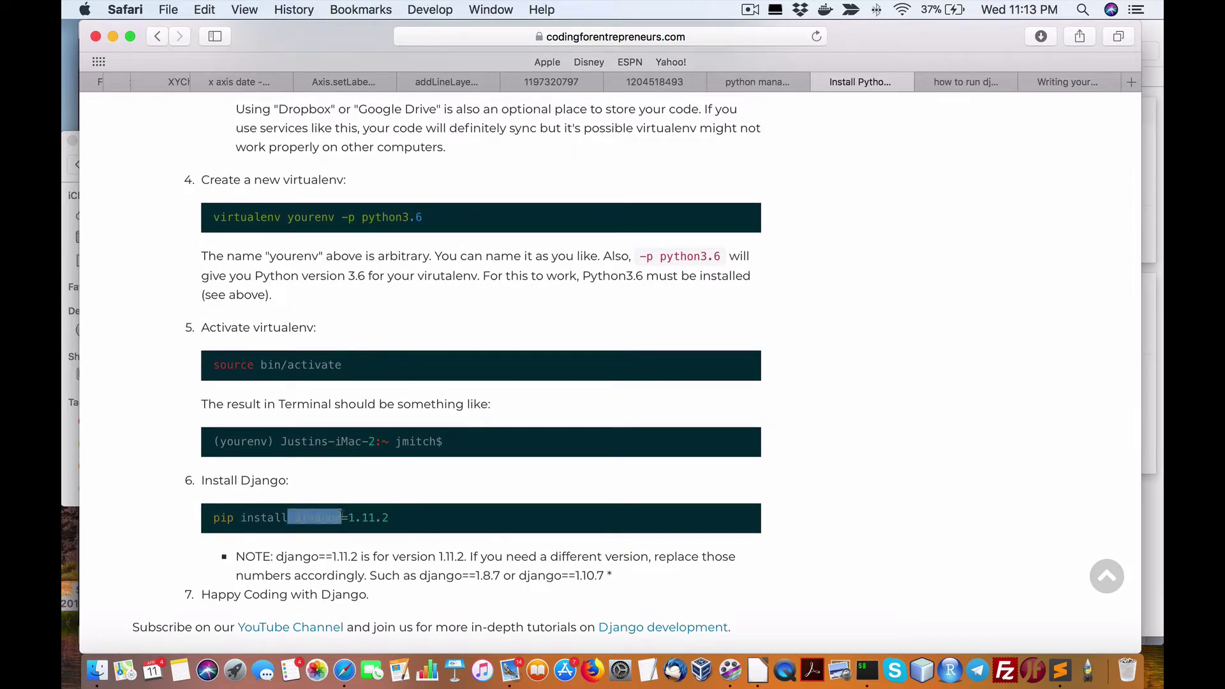
pyautogui.moveTo(867, 670)
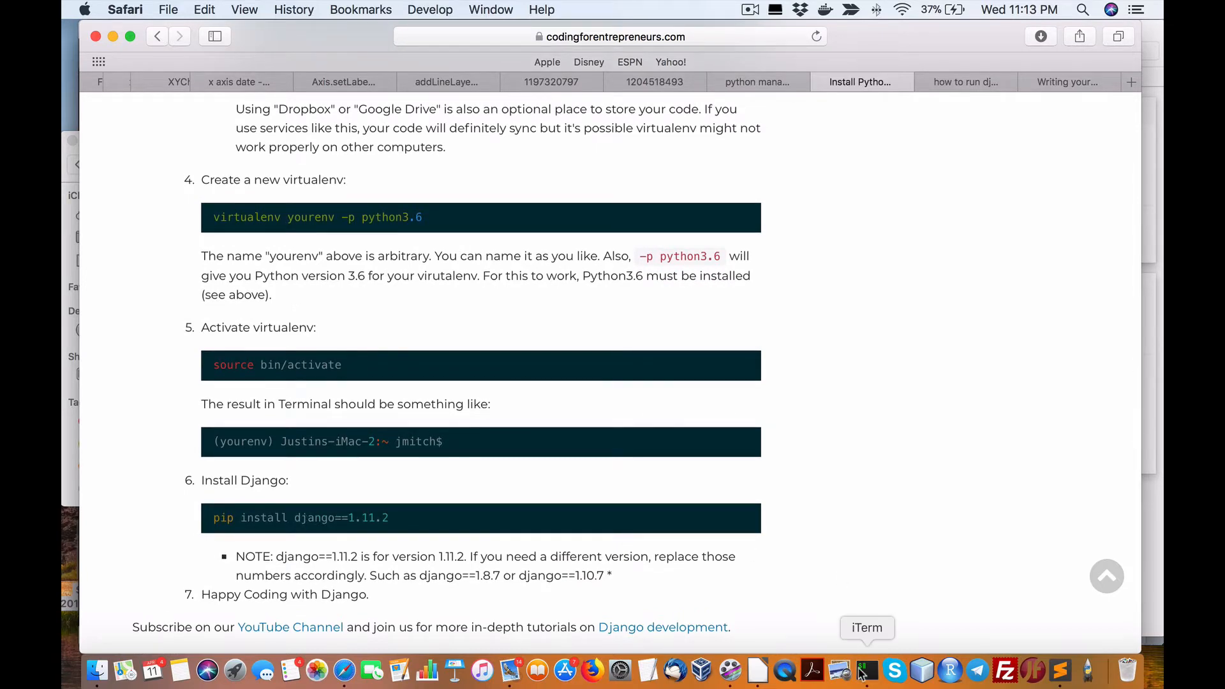
# Start entering the pip3 install django command in iTerm2's bash session.
pyautogui.click(867, 669)
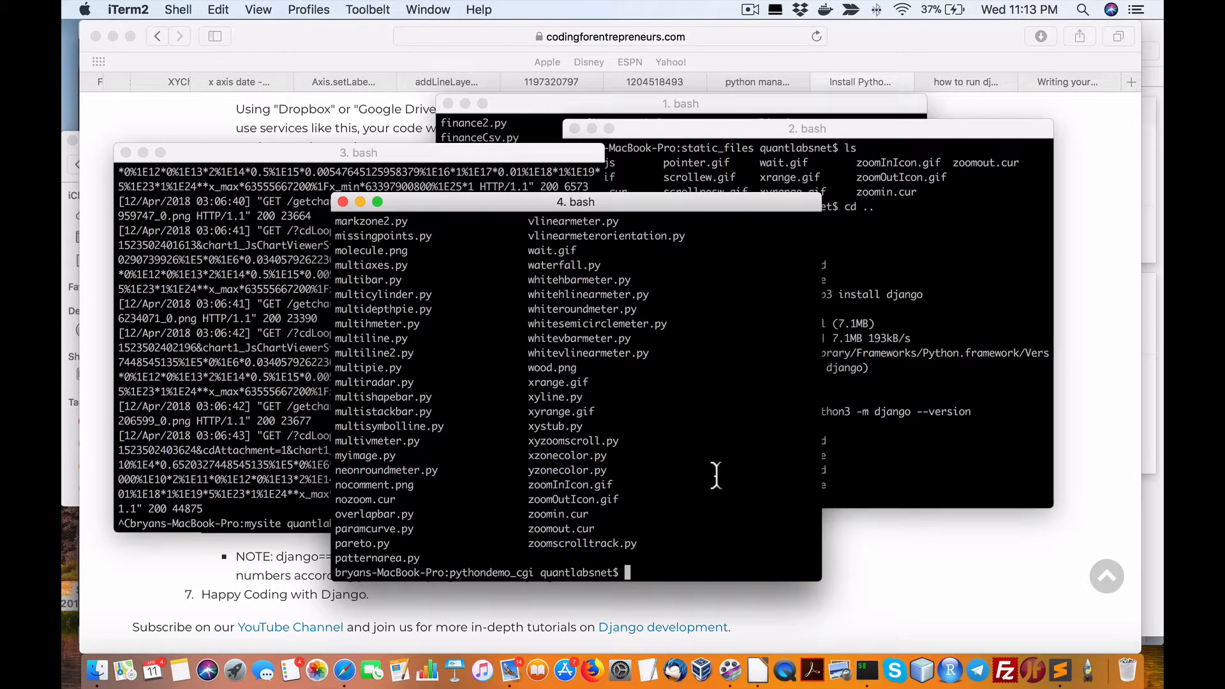
pyautogui.write('pip3 install d')
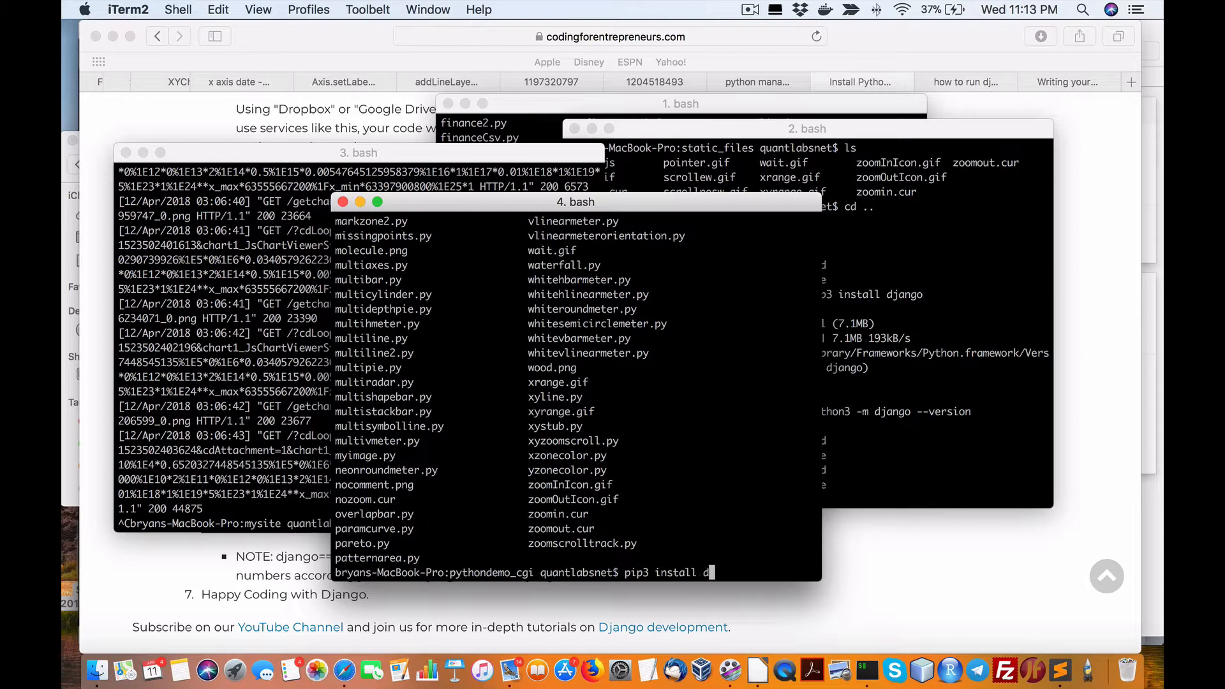
pyautogui.write('jango')
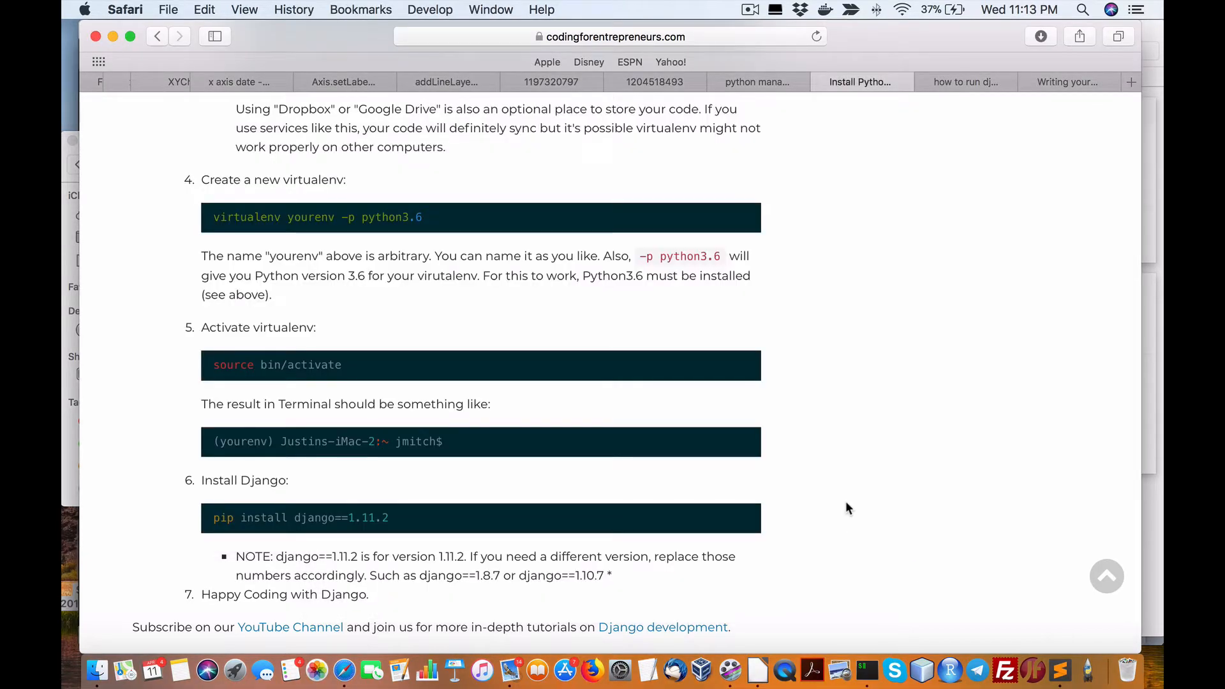
pyautogui.moveTo(1064, 89)
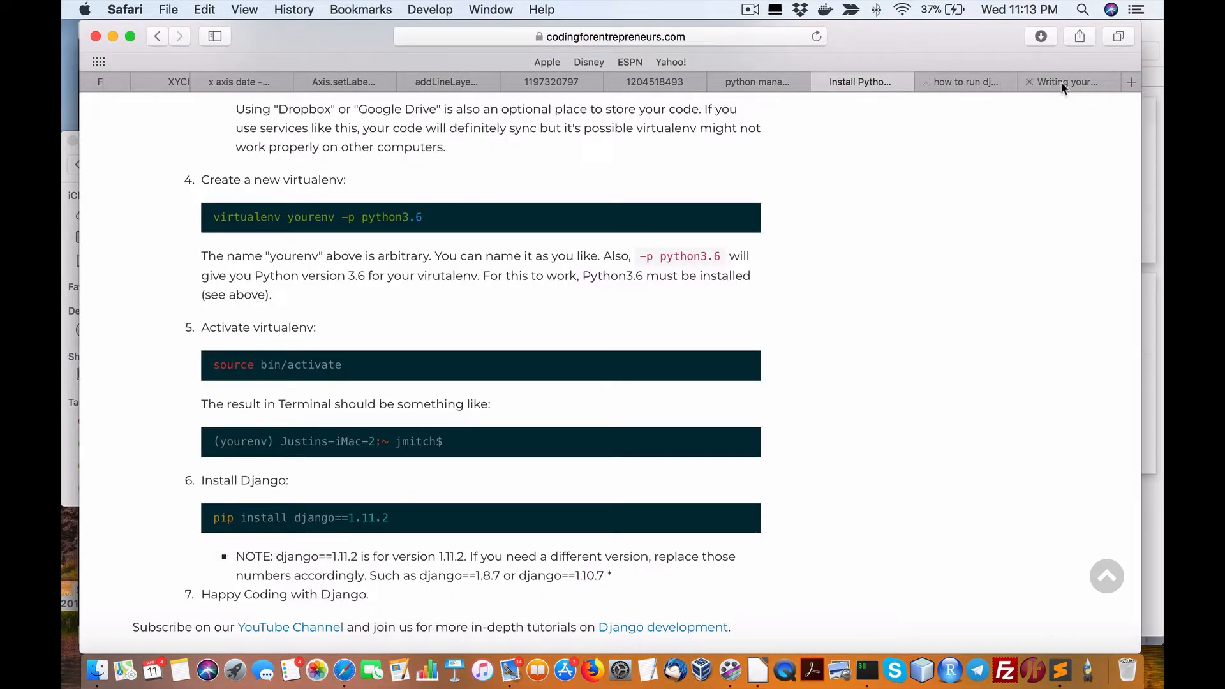
# Show the tutorial's Creating a project section and highlight 'mysite' in the startproject command.
pyautogui.click(1067, 82)
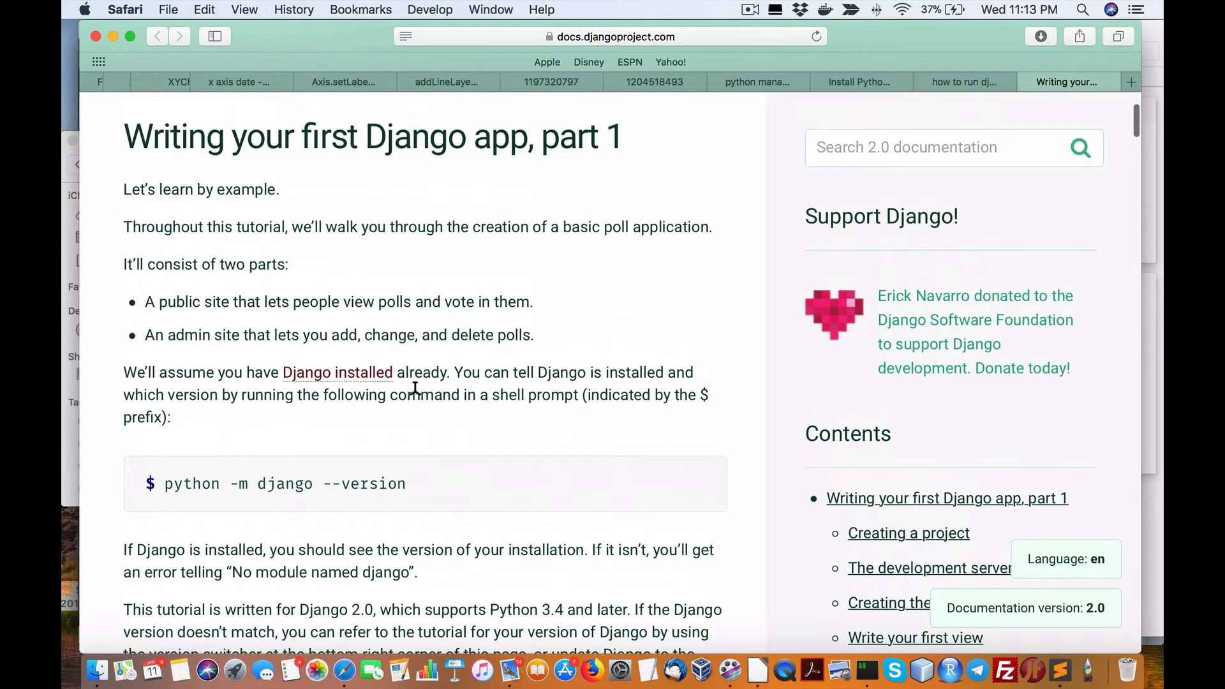
pyautogui.scroll(-3)
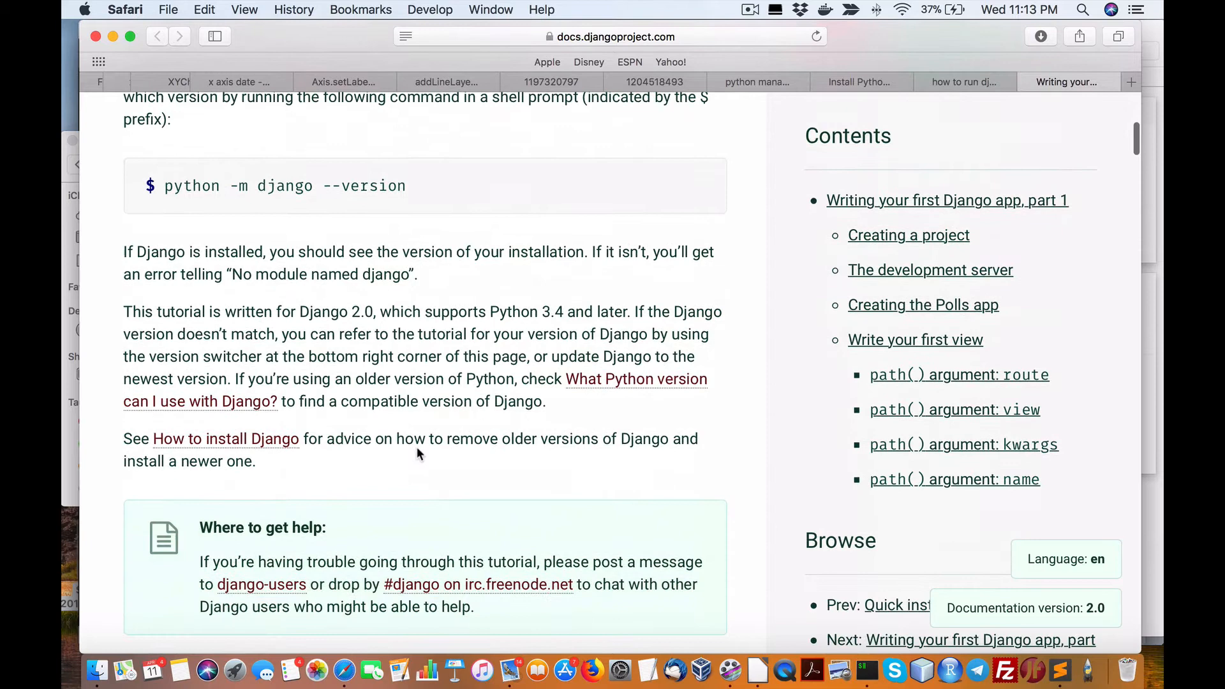
pyautogui.moveTo(864, 667)
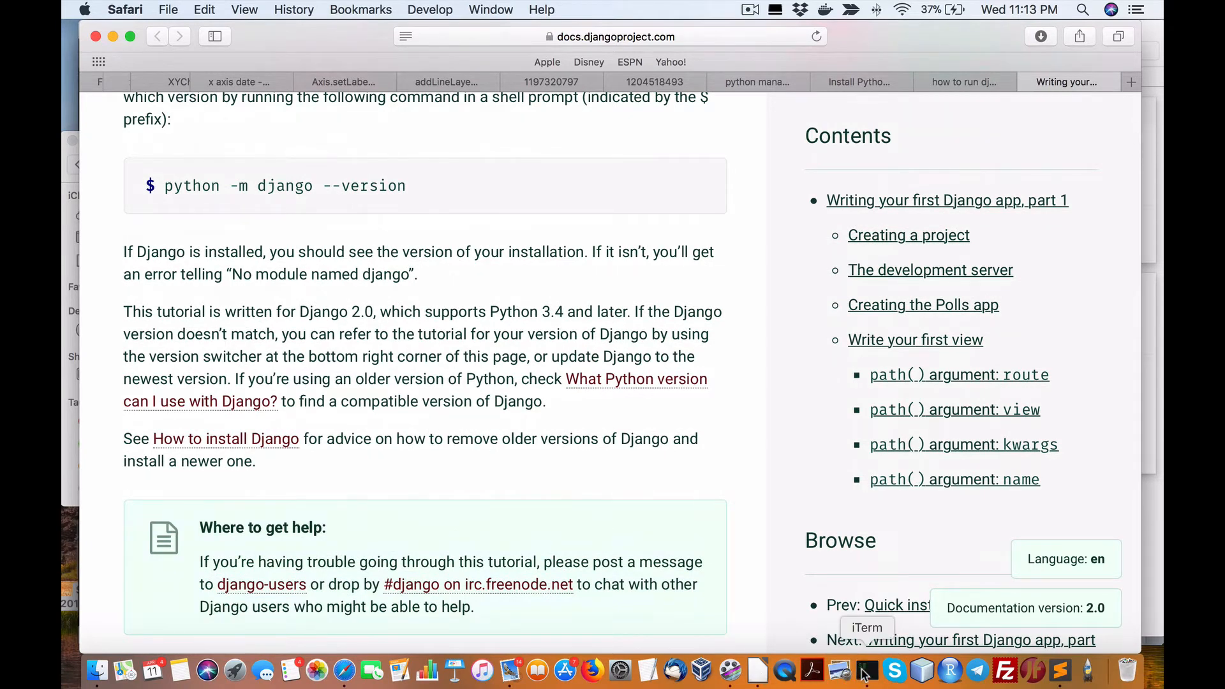
pyautogui.click(865, 675)
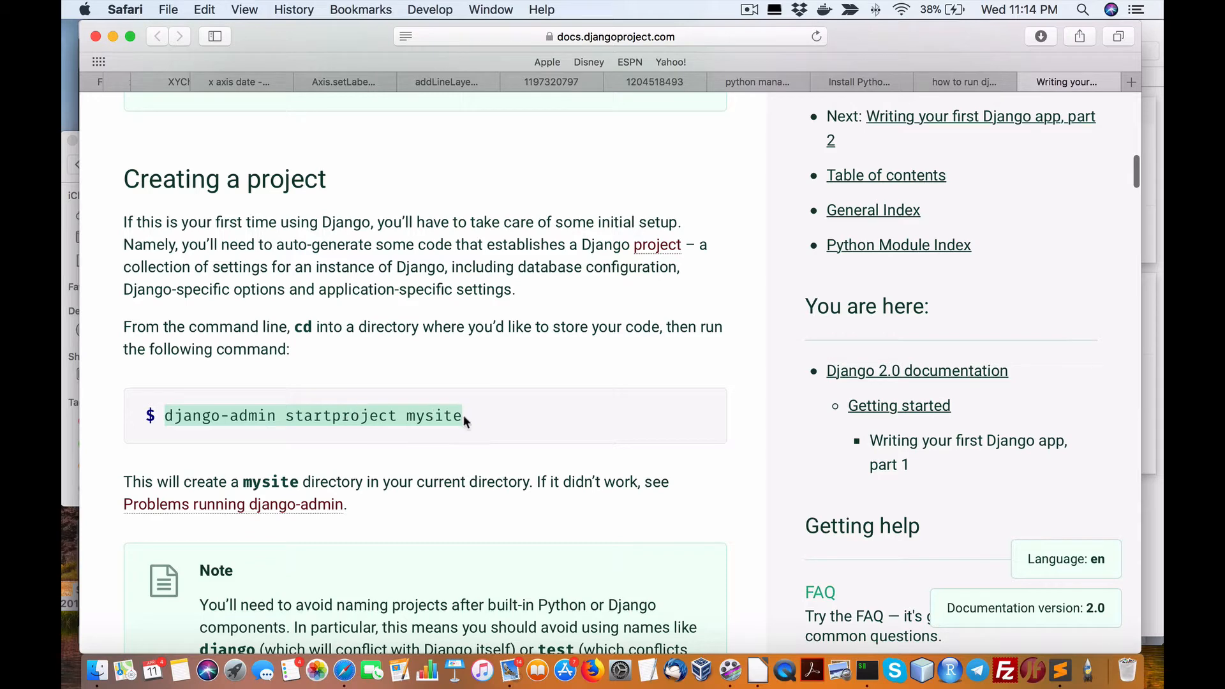
pyautogui.doubleClick(432, 416)
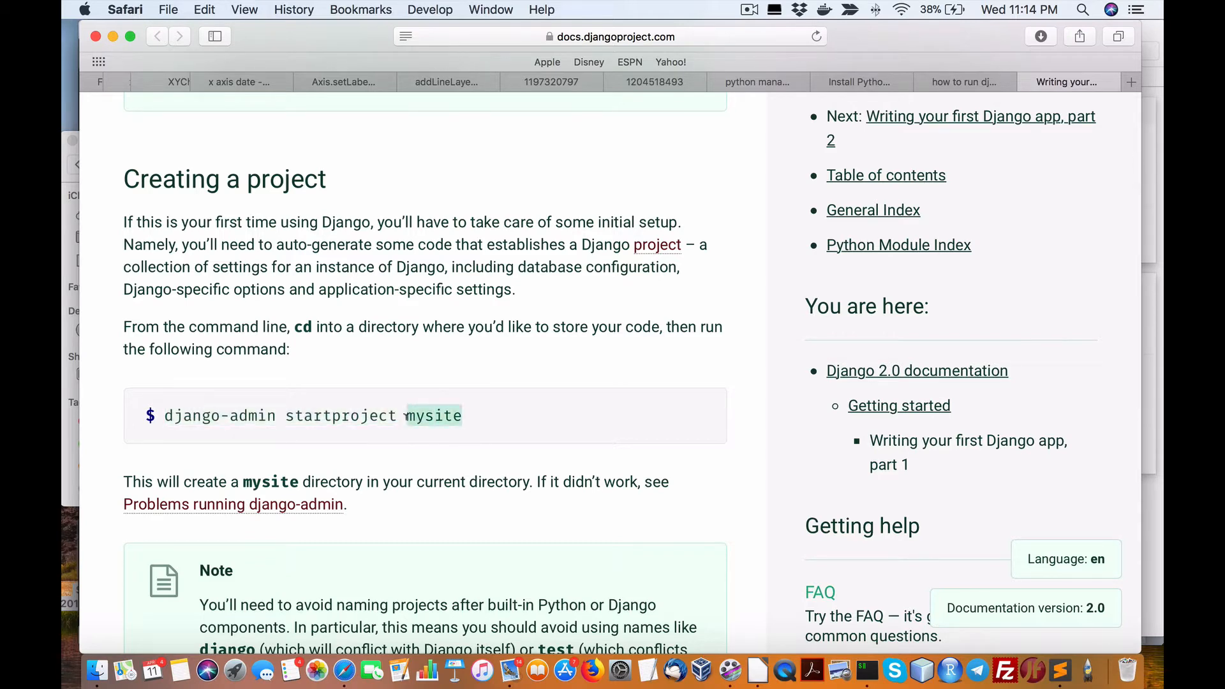
pyautogui.moveTo(868, 668)
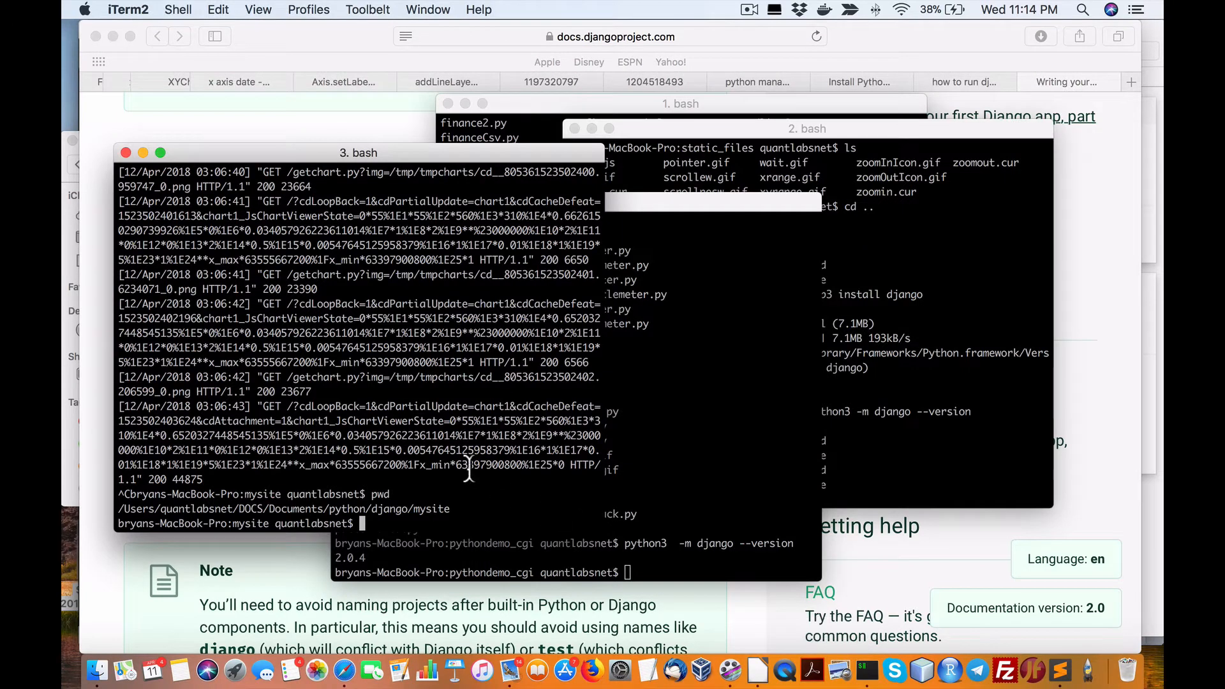
pyautogui.moveTo(470, 504)
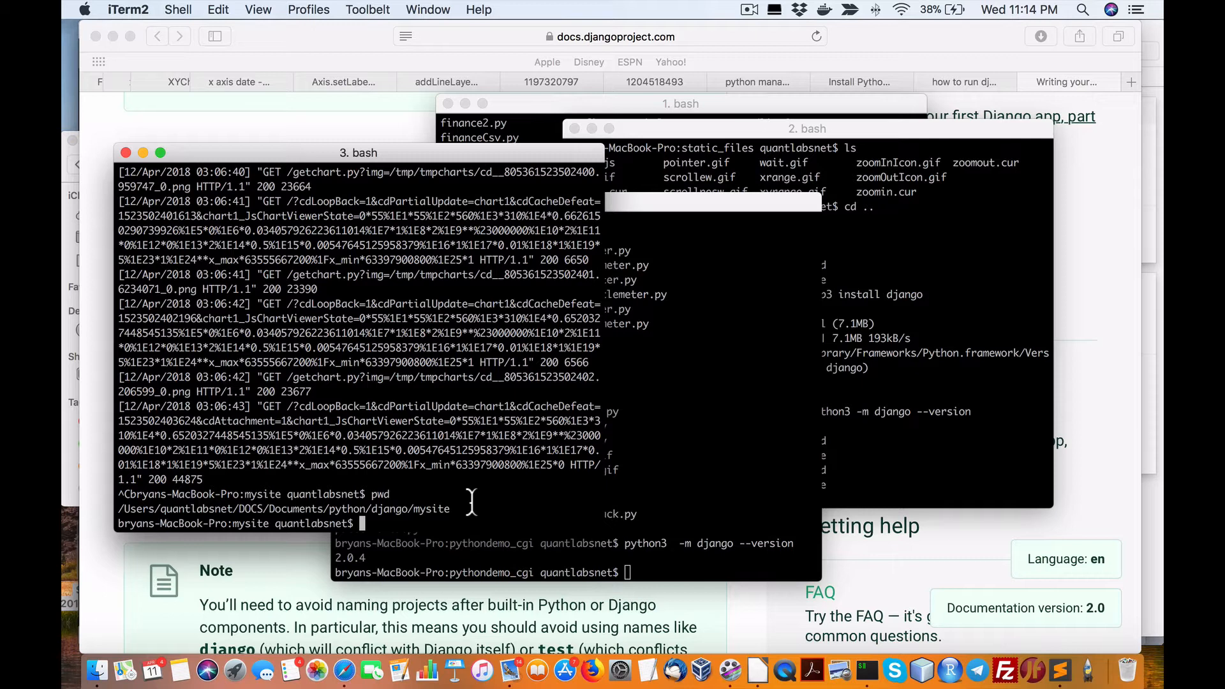
# List the outer mysite folder, then cd into the inner mysite folder and list it.
pyautogui.write('ls')
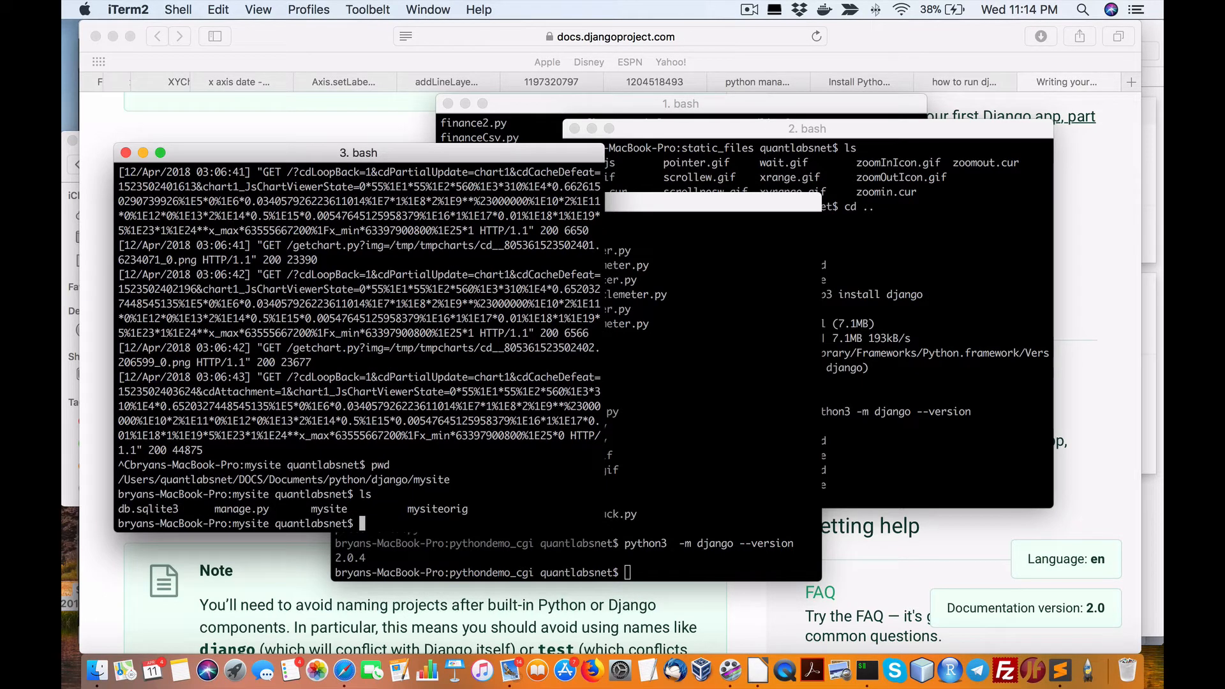
pyautogui.moveTo(269, 513)
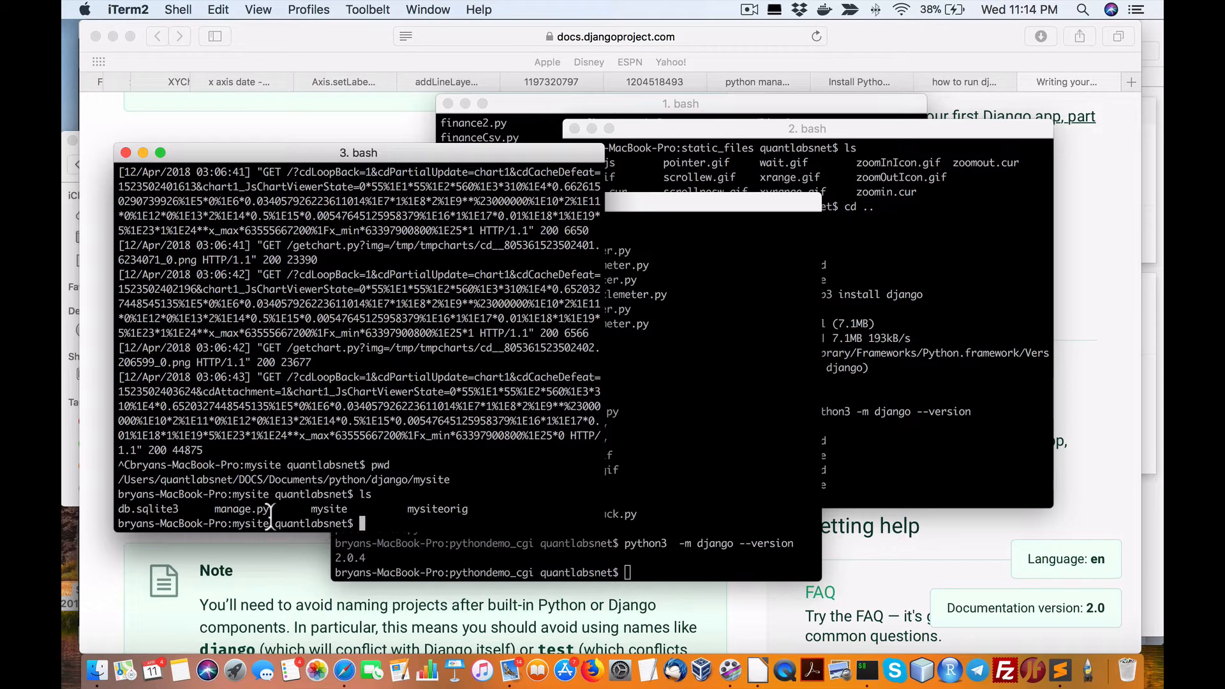
pyautogui.doubleClick(240, 509)
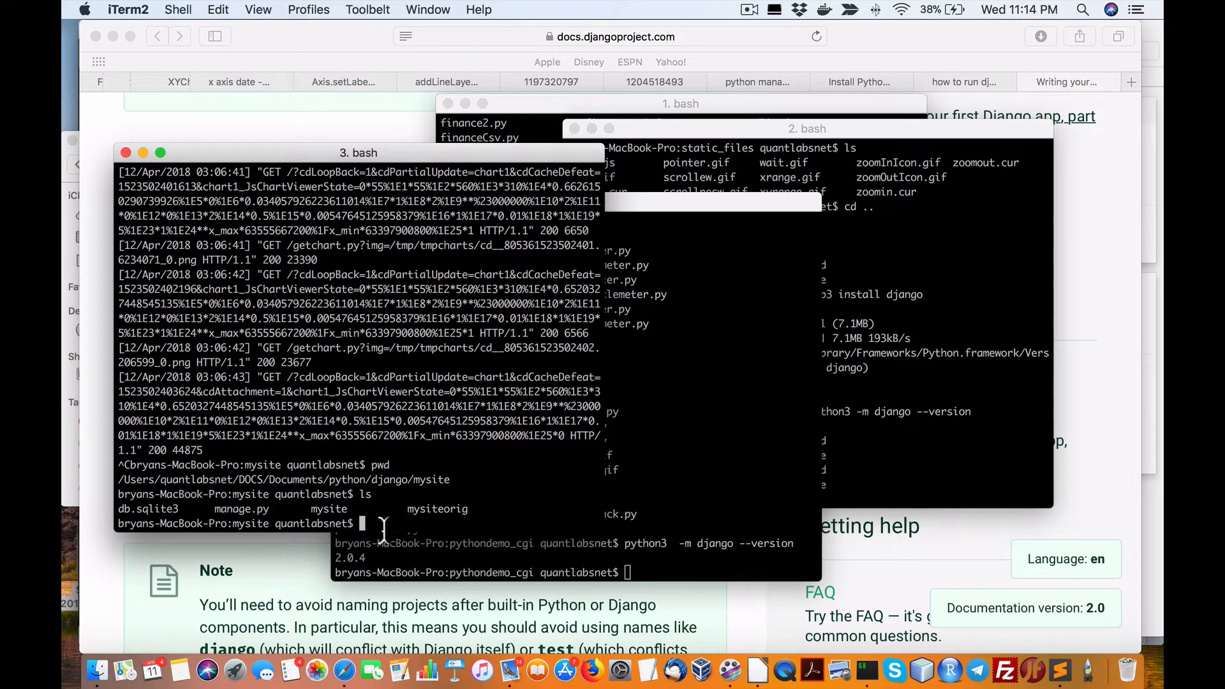
pyautogui.doubleClick(328, 510)
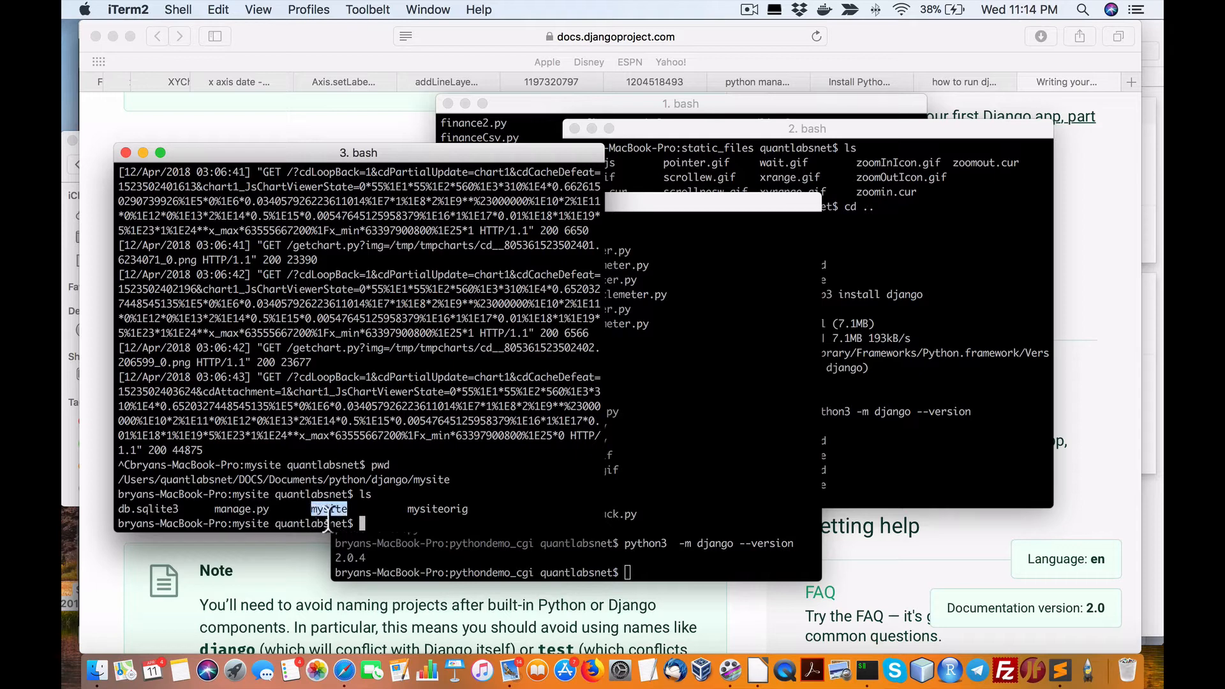
pyautogui.write('ls')
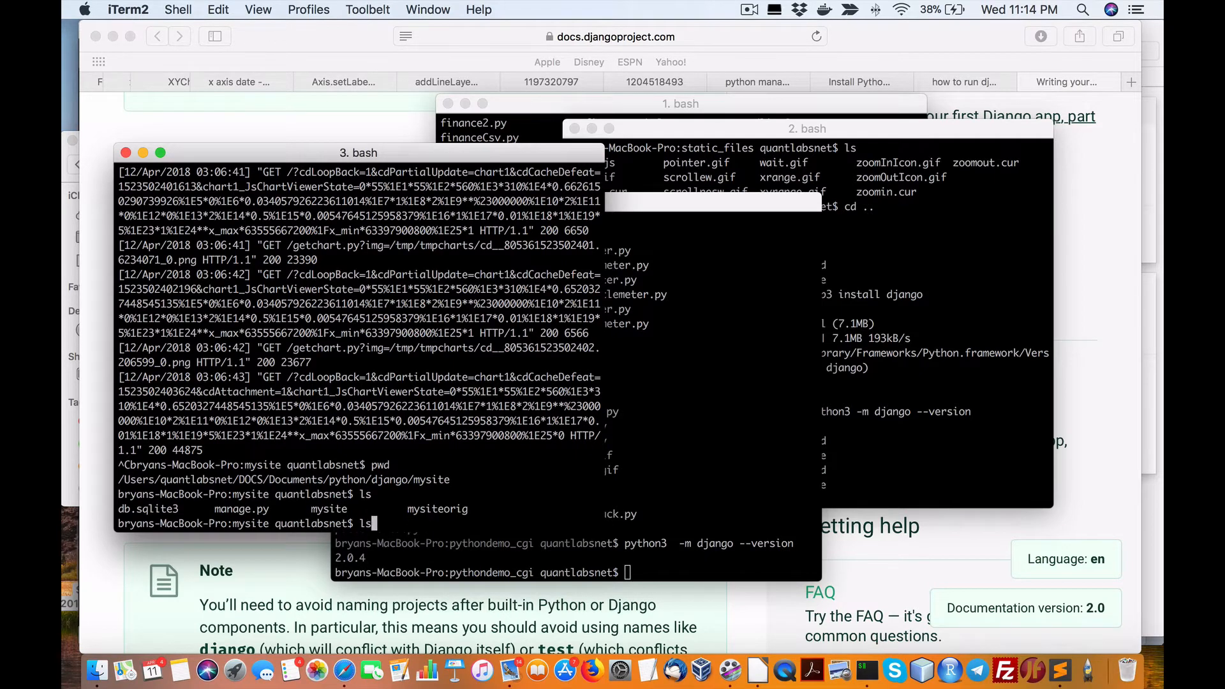
pyautogui.write('cd mysite')
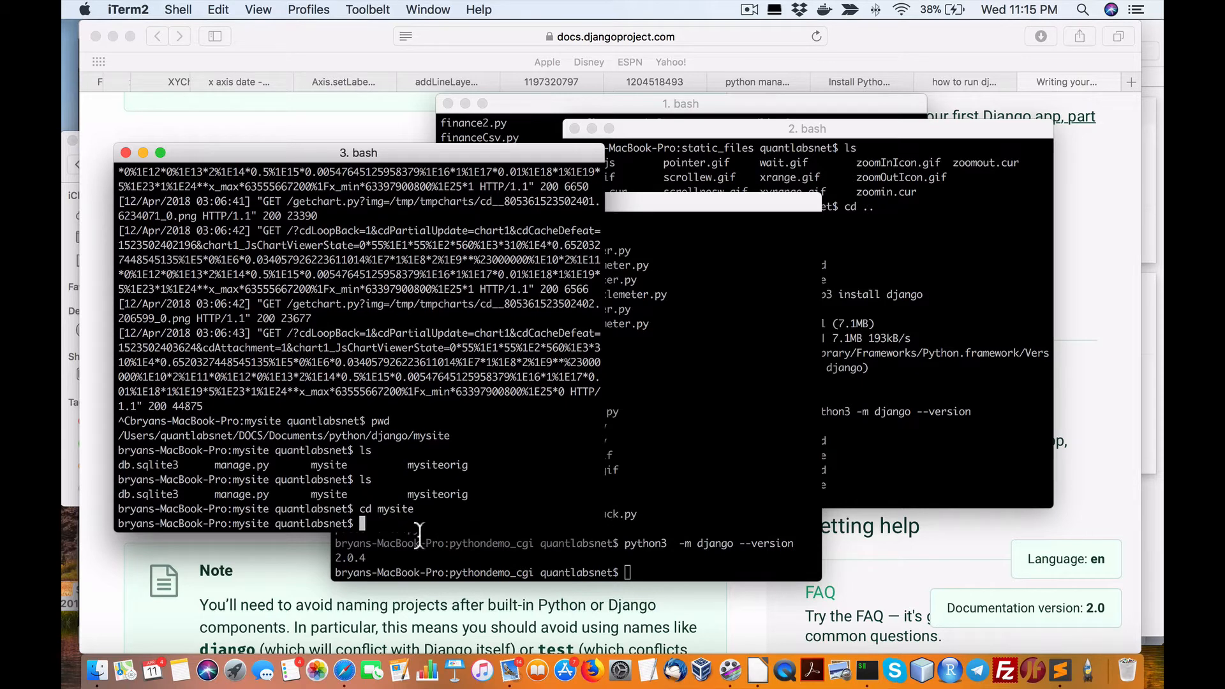
pyautogui.write('ls')
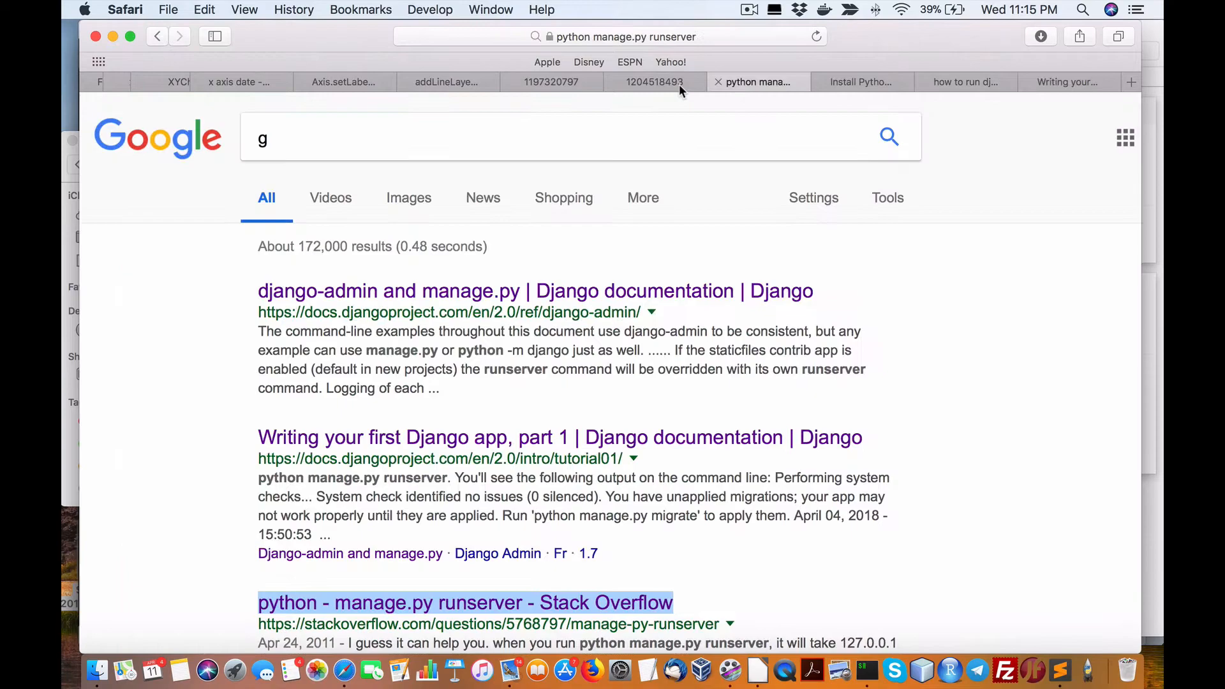
# In the ChartDirector forum tab, highlight 'python manage.py runserver' in the Django integration reply.
pyautogui.click(655, 82)
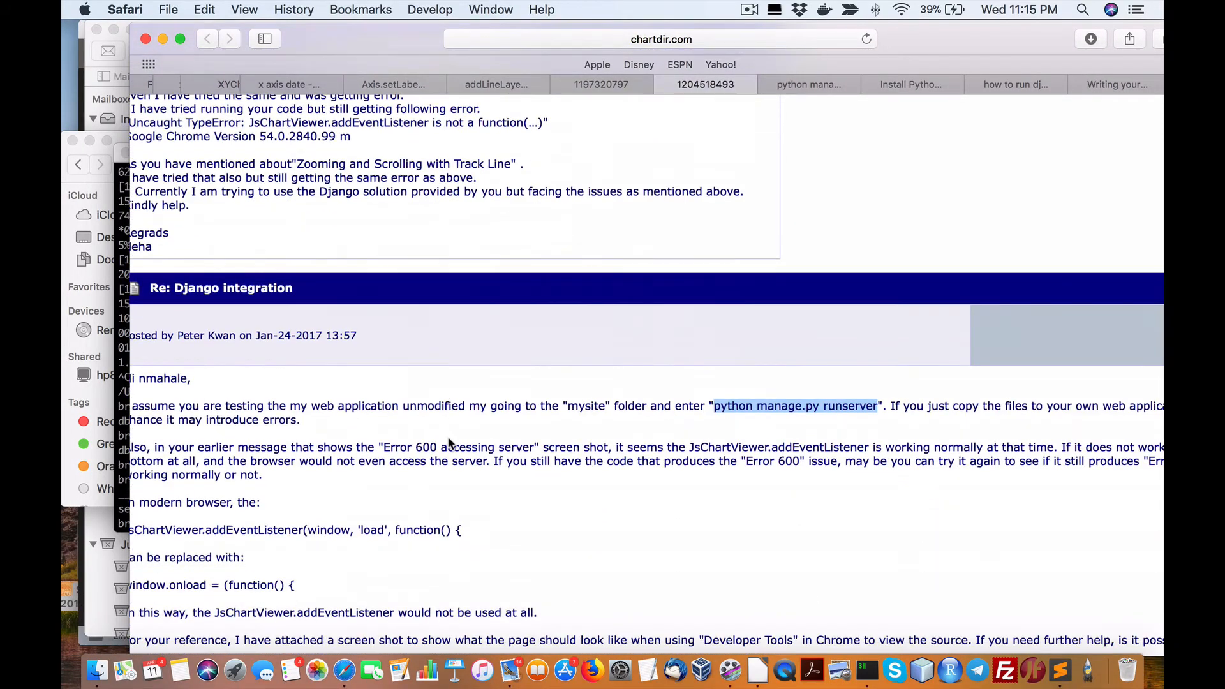
pyautogui.scroll(-3)
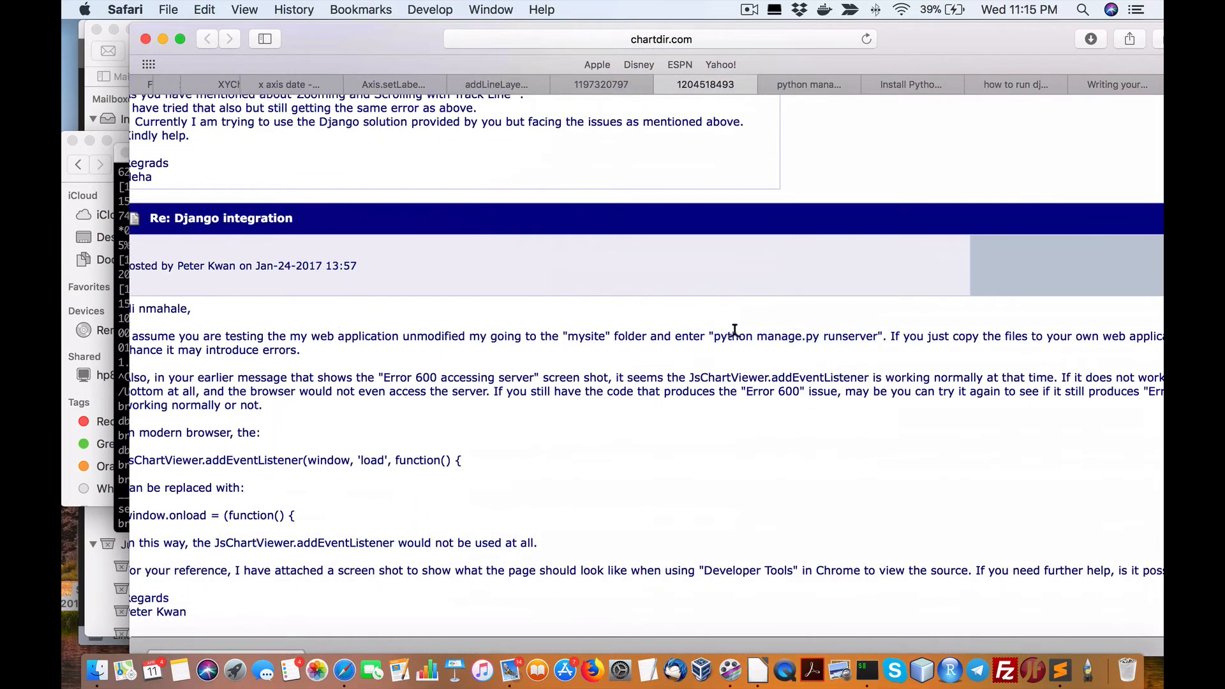
pyautogui.moveTo(711, 336); pyautogui.dragTo(879, 336)
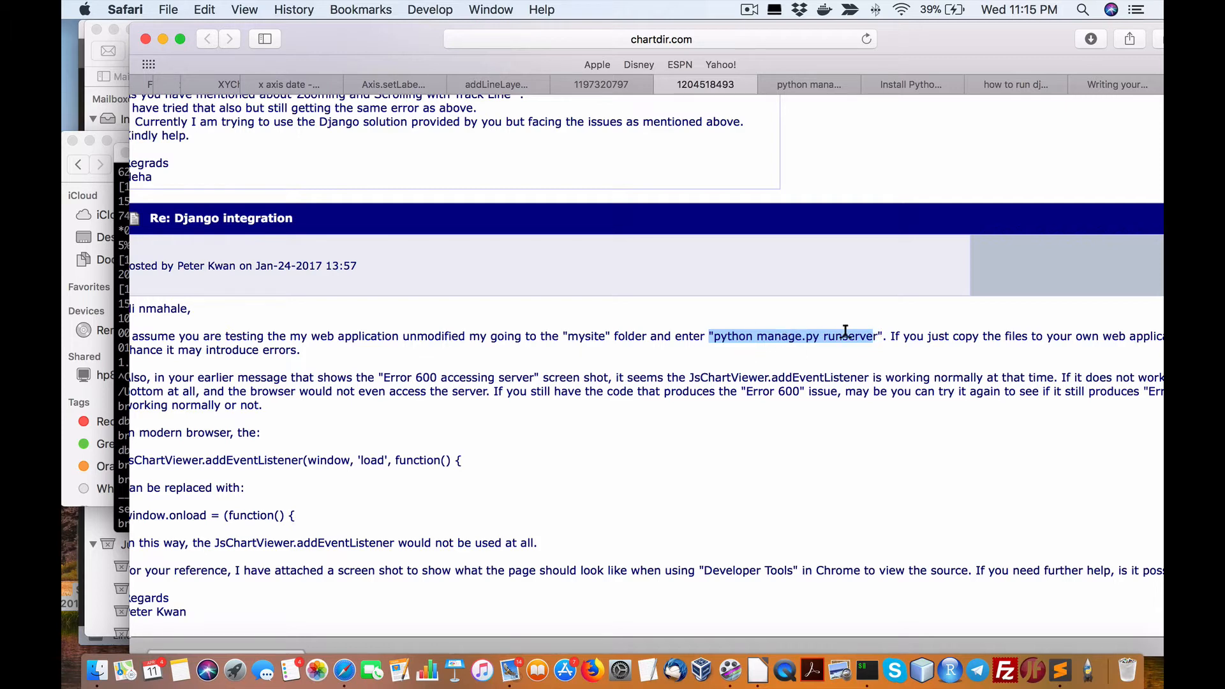
pyautogui.moveTo(866, 334)
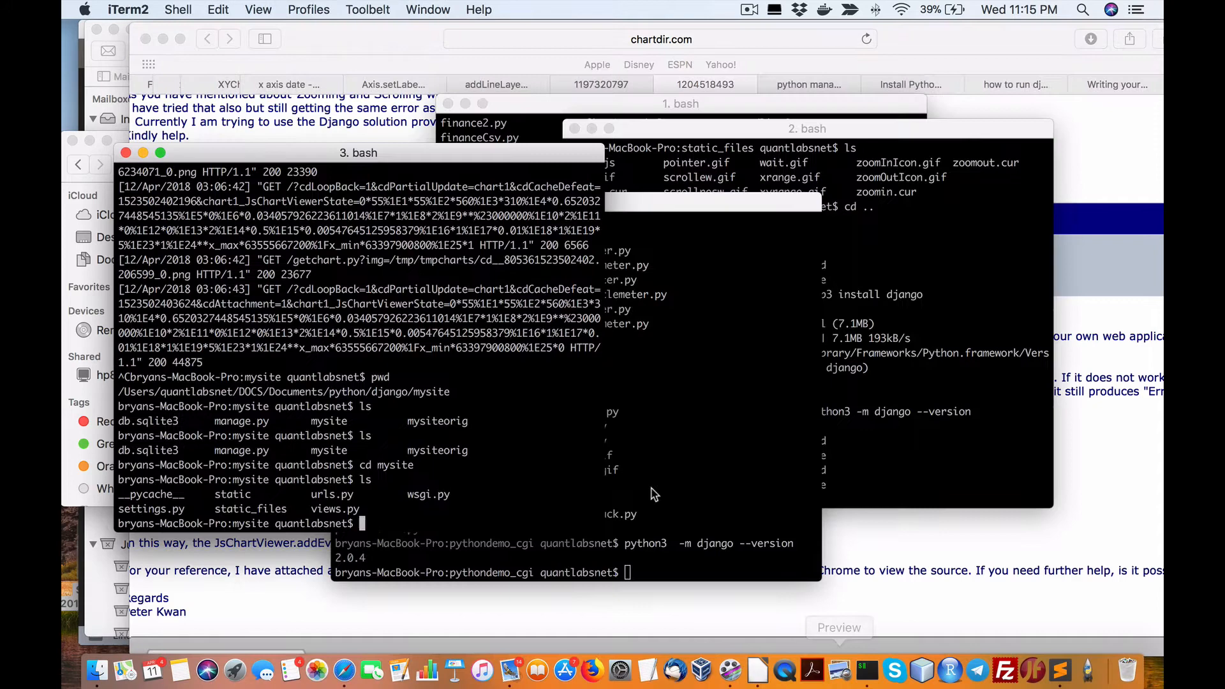
pyautogui.moveTo(415, 426)
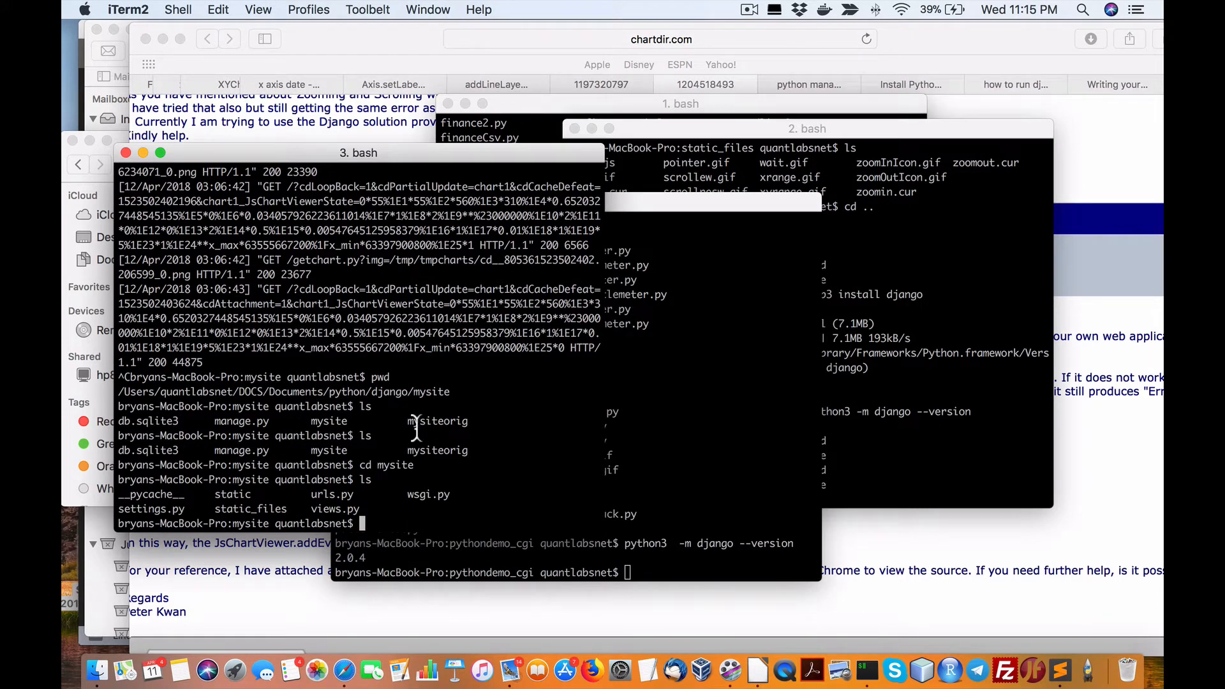
# Check the path with pwd and cd back out to the outer mysite folder containing manage.py.
pyautogui.write('pwd')
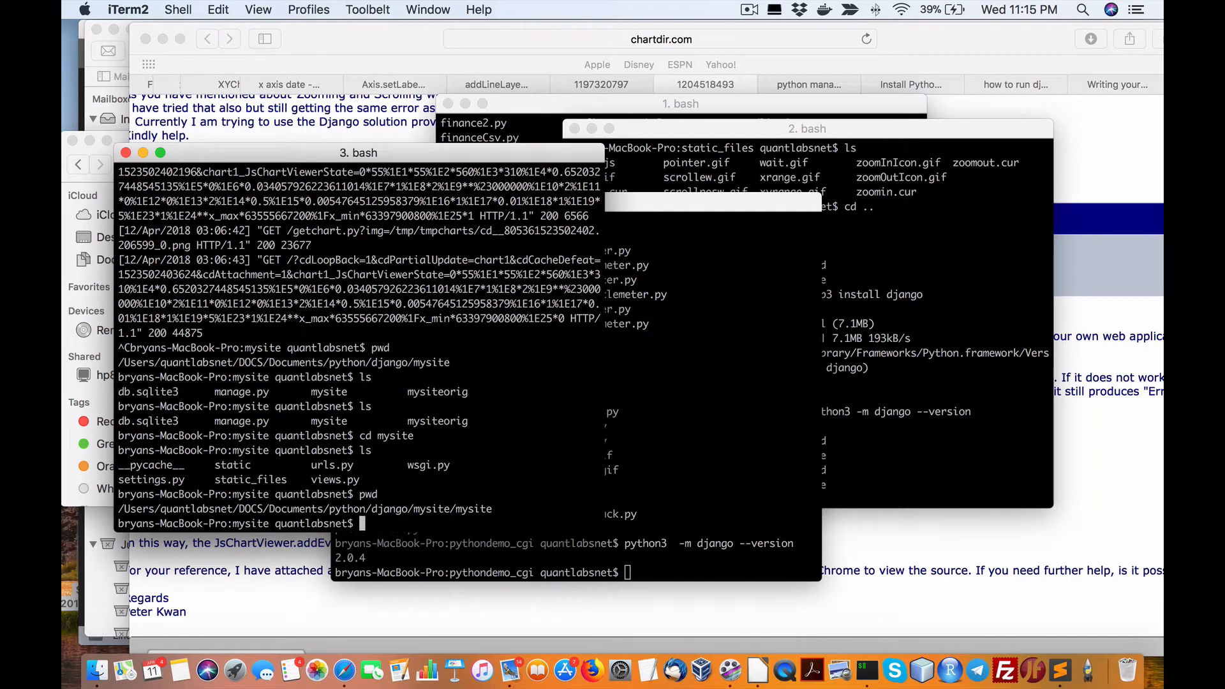
pyautogui.doubleClick(479, 509)
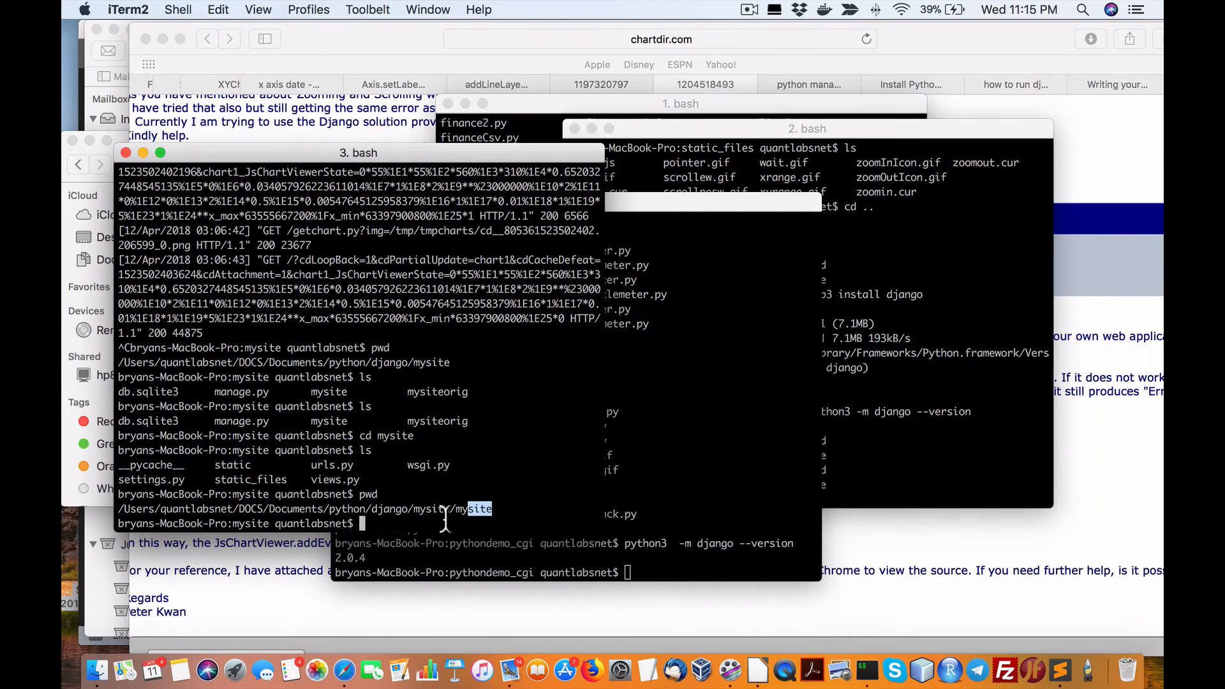
pyautogui.write('cd ..')
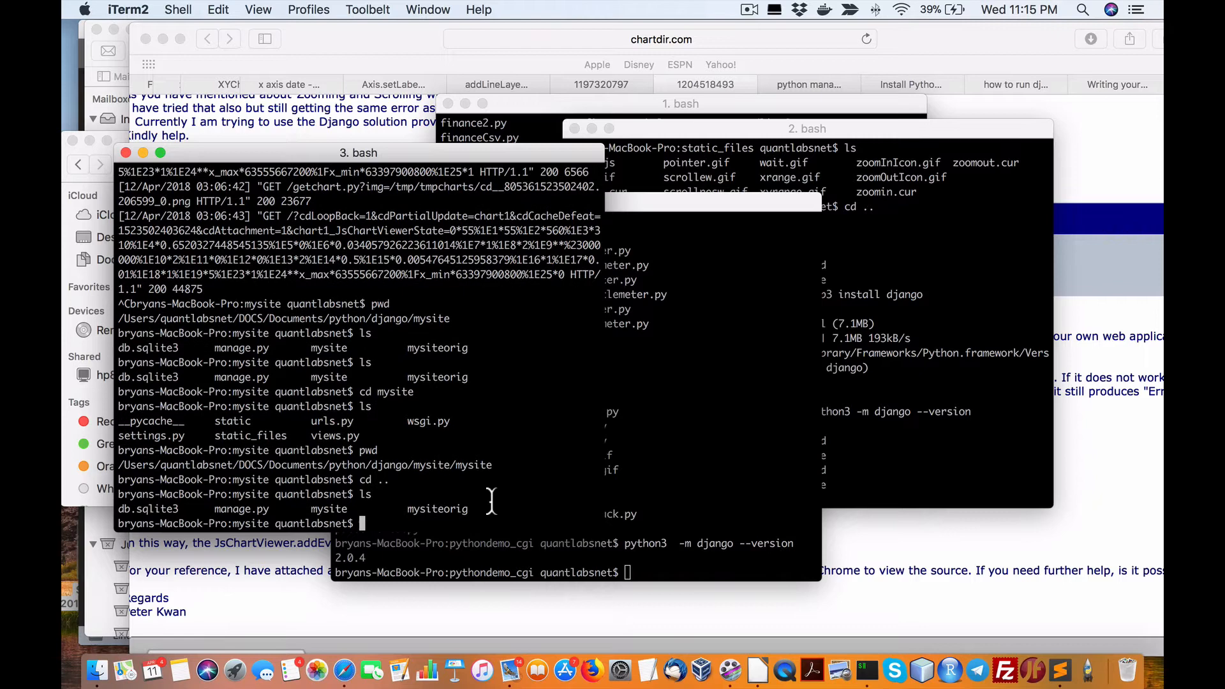
pyautogui.doubleClick(240, 509)
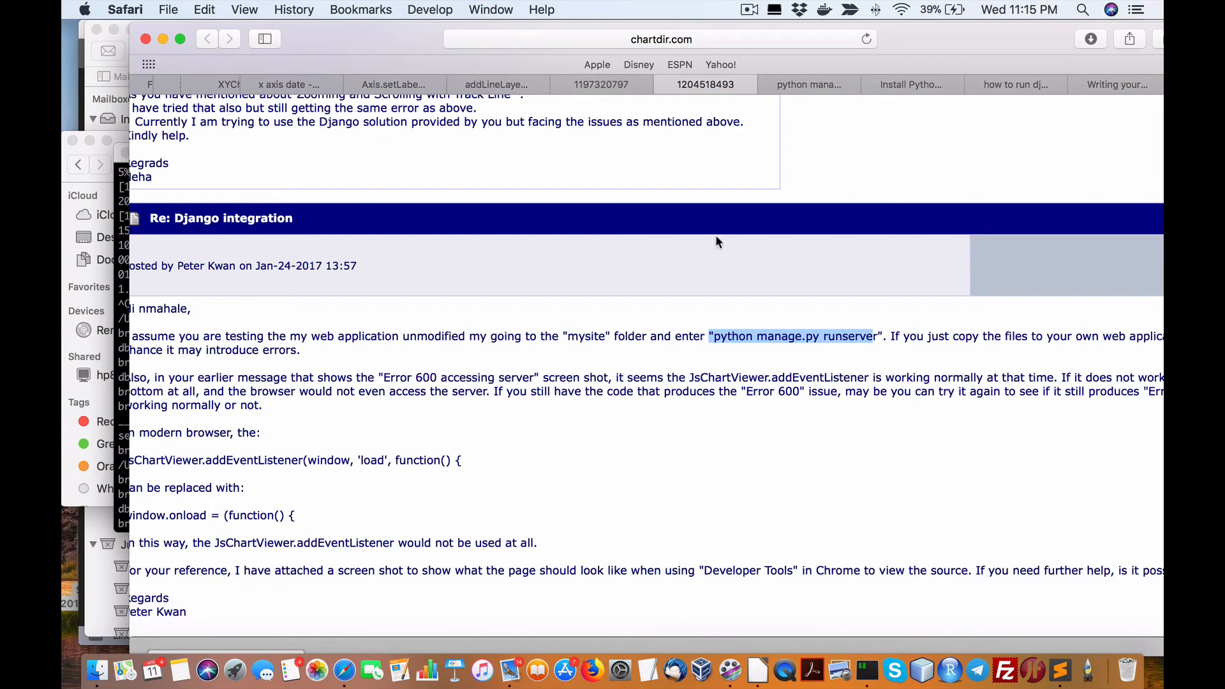
# Select 'python manage.py runserver' in the forum reply and switch to iTerm2.
pyautogui.rightClick(790, 336)
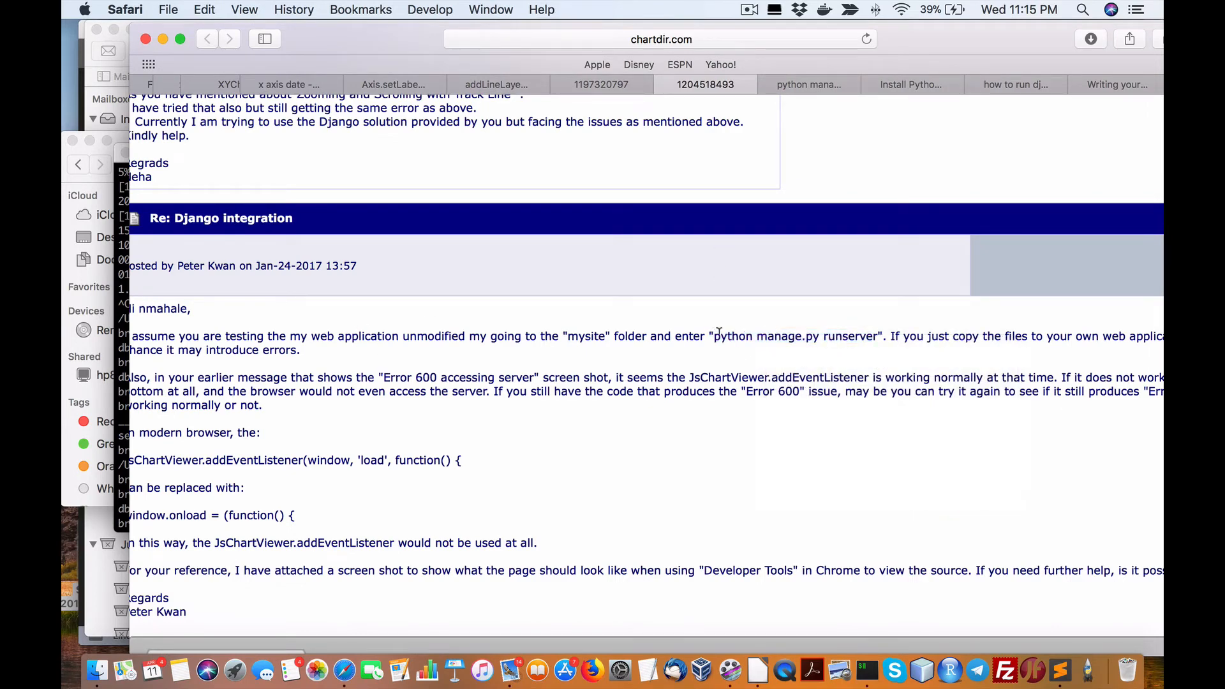
pyautogui.moveTo(721, 336); pyautogui.dragTo(877, 336)
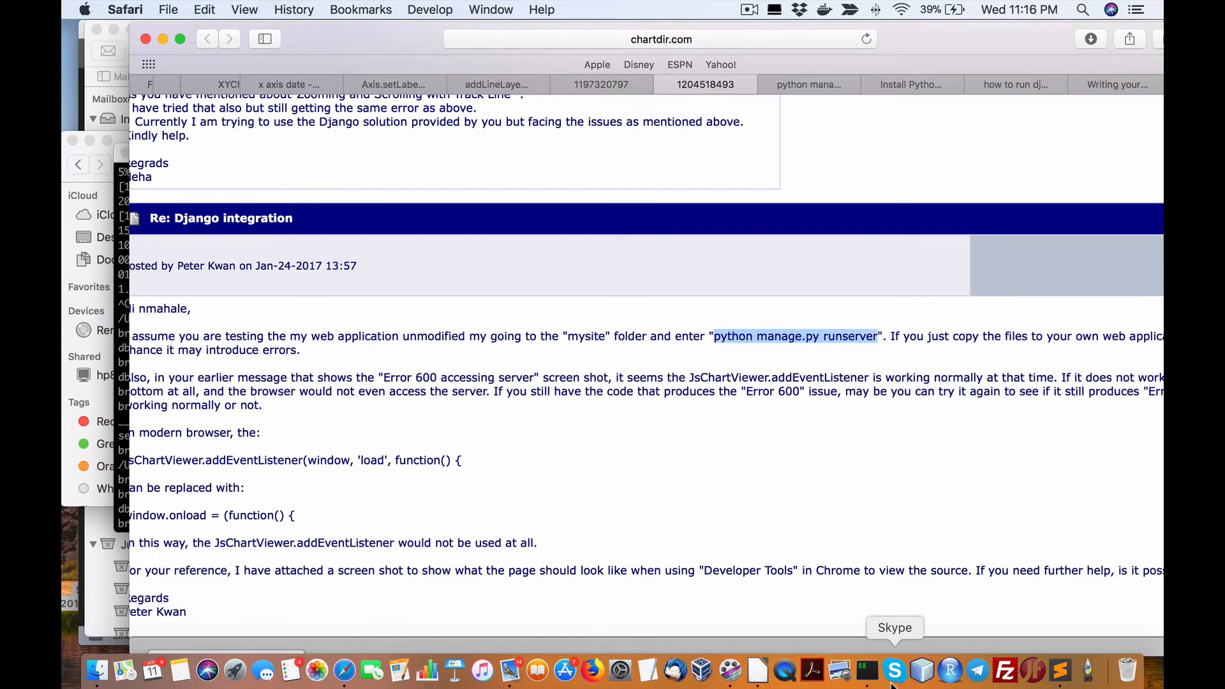
pyautogui.click(861, 670)
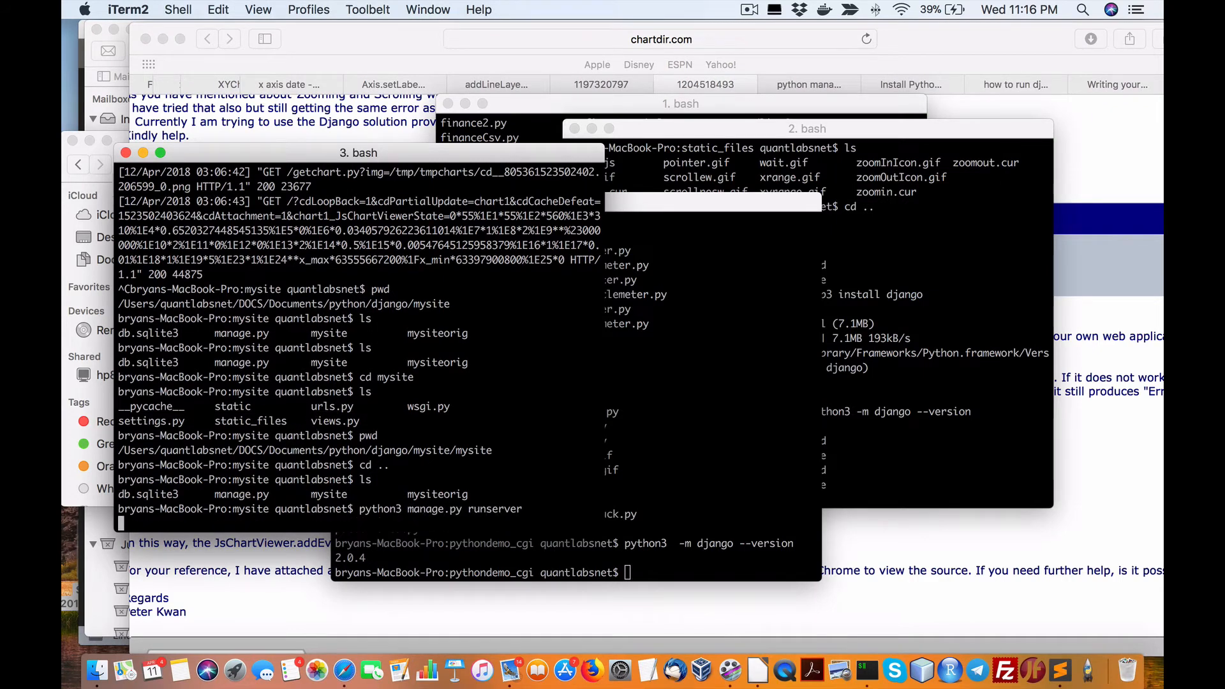
pyautogui.press('Return')
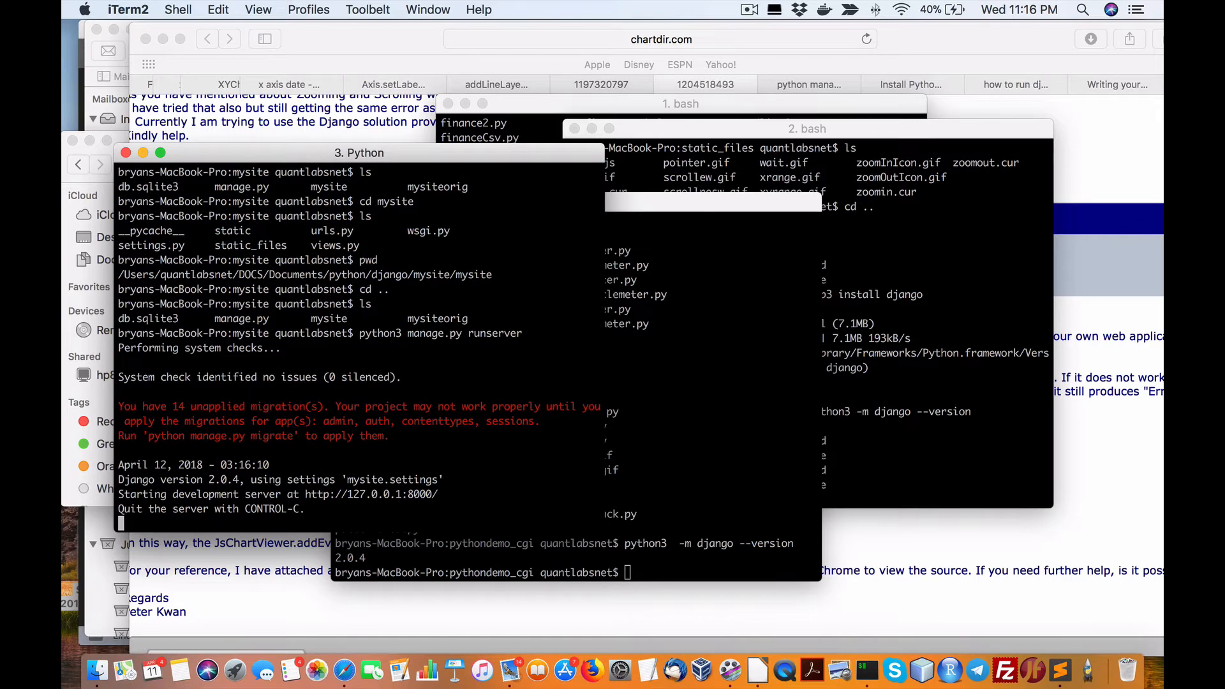
pyautogui.moveTo(406, 496)
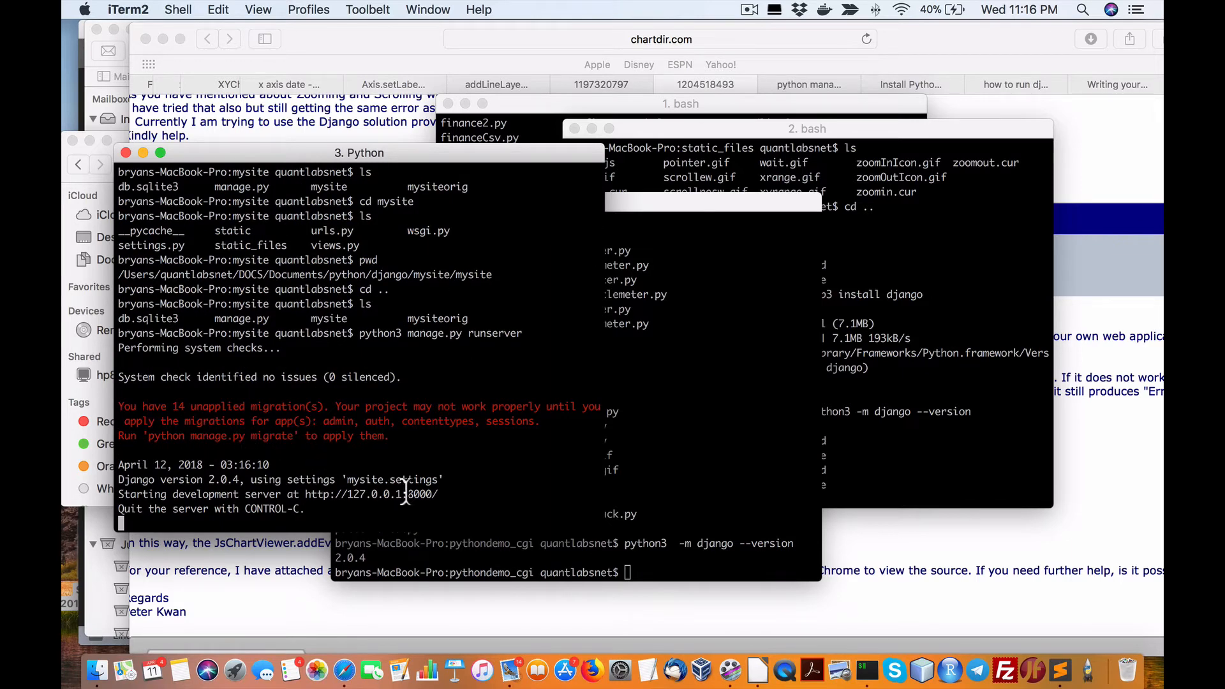
pyautogui.moveTo(211, 498)
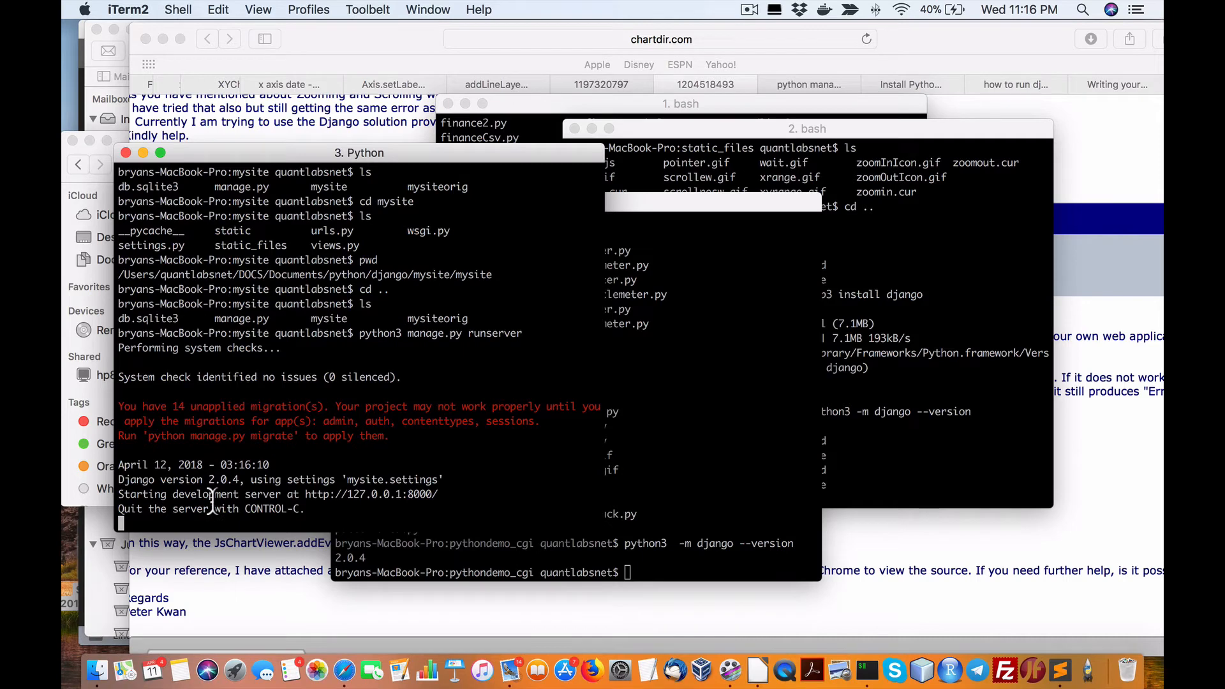
pyautogui.moveTo(354, 398)
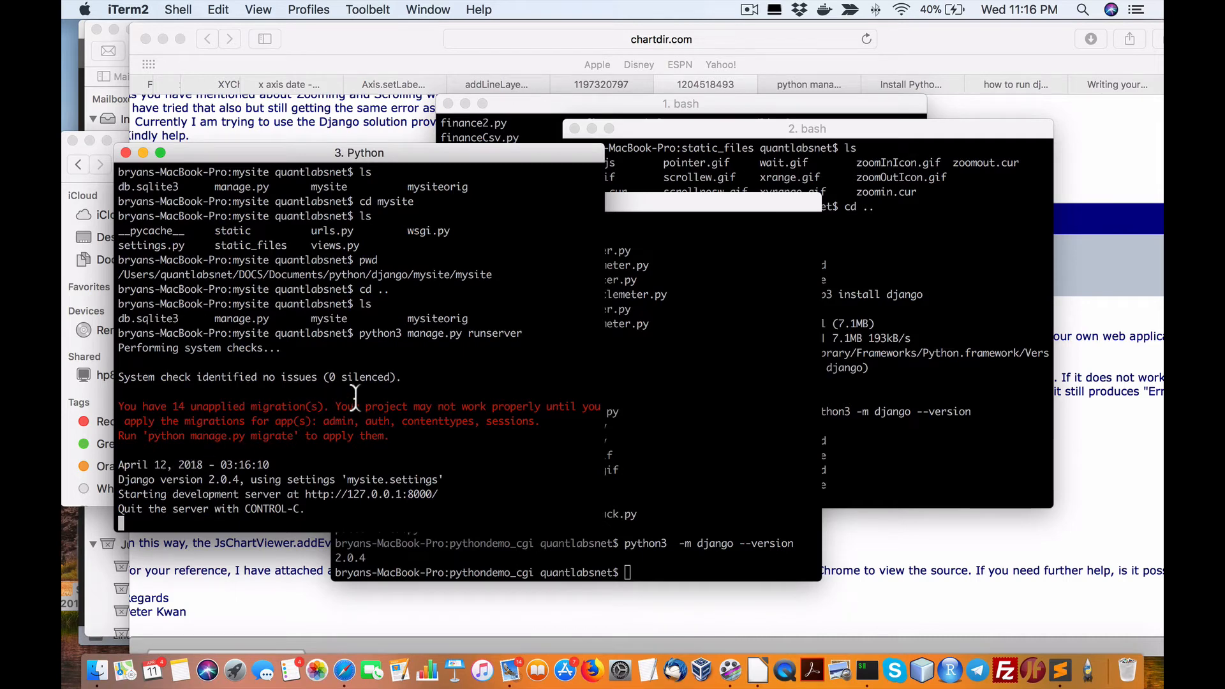
pyautogui.moveTo(408, 506)
pyautogui.write('local')
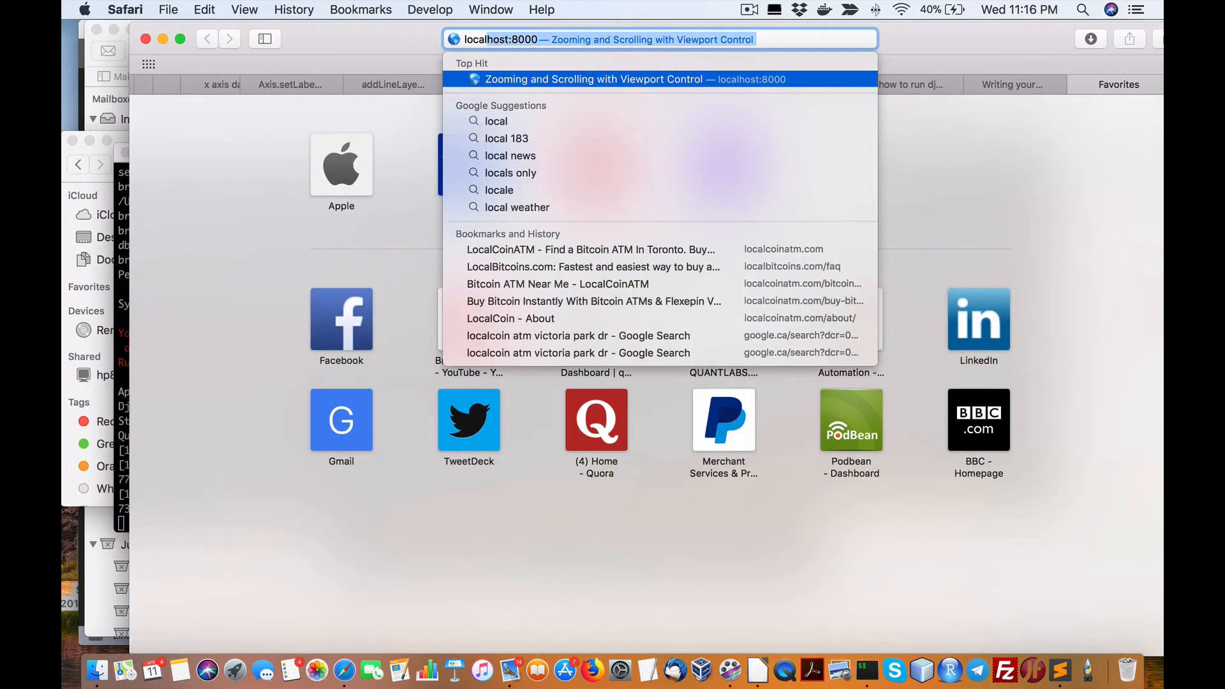
# Load the Zooming and Scrolling with Viewport Control page from localhost:8000, then switch to iTerm2.
pyautogui.click(600, 79)
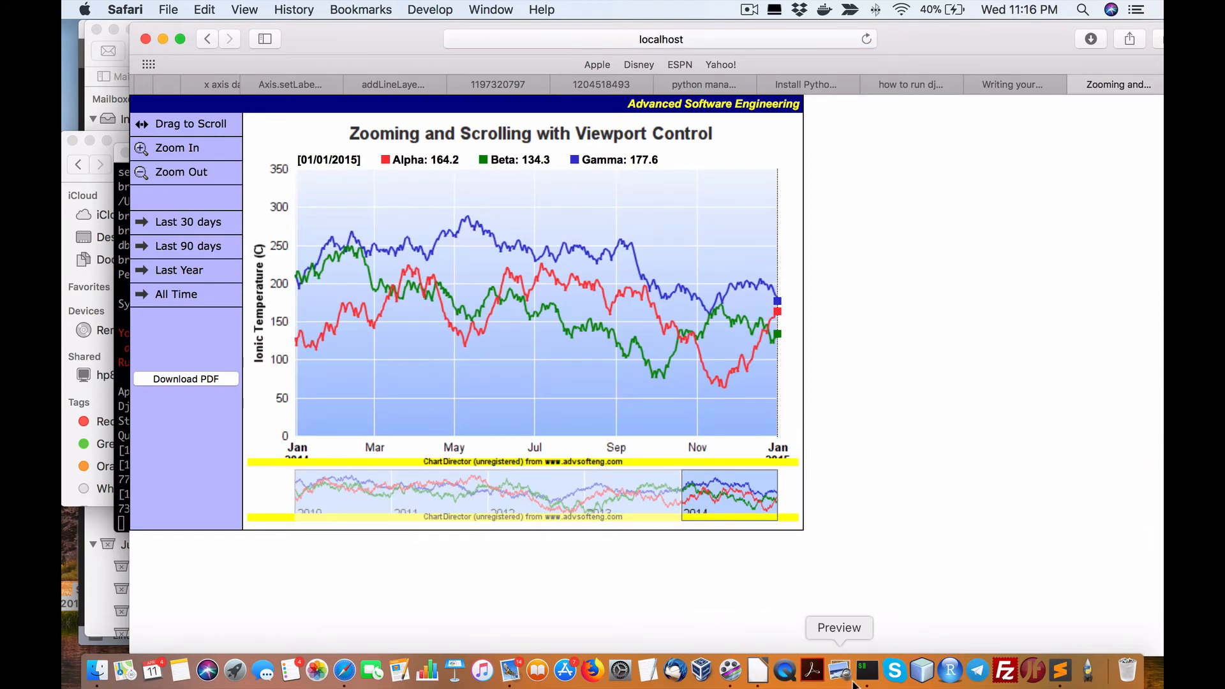
pyautogui.click(865, 670)
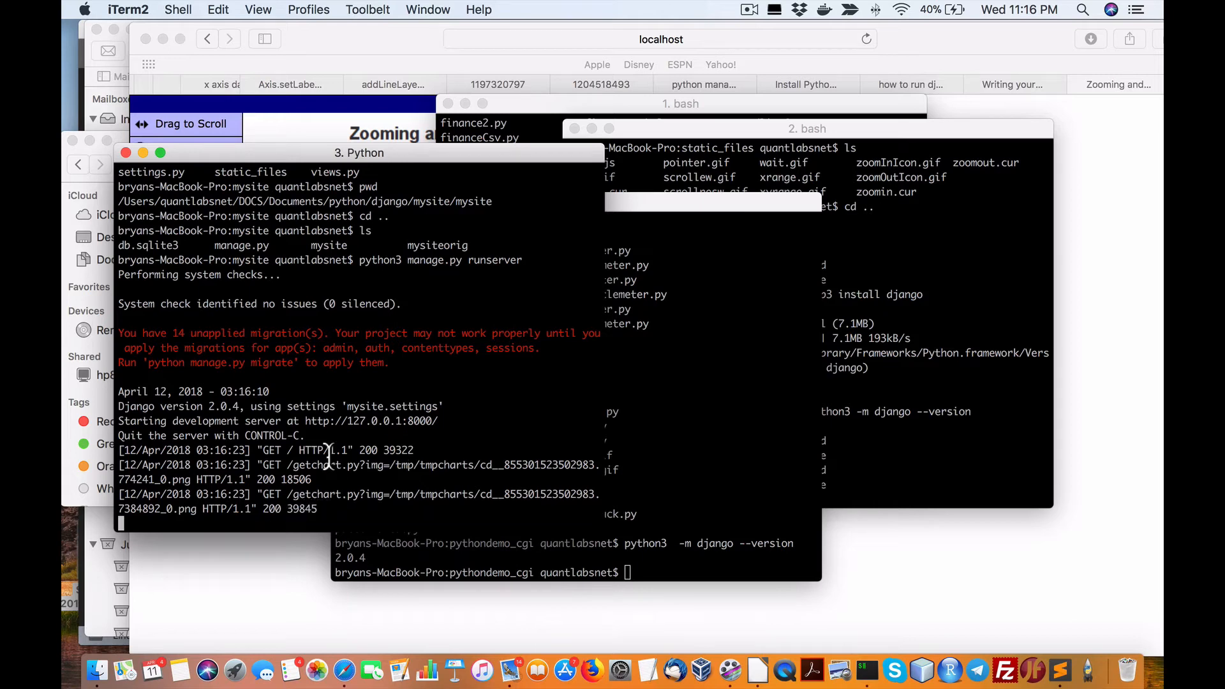
# Review the runserver log for the page and chart-image GET requests returning 200.
pyautogui.doubleClick(372, 422)
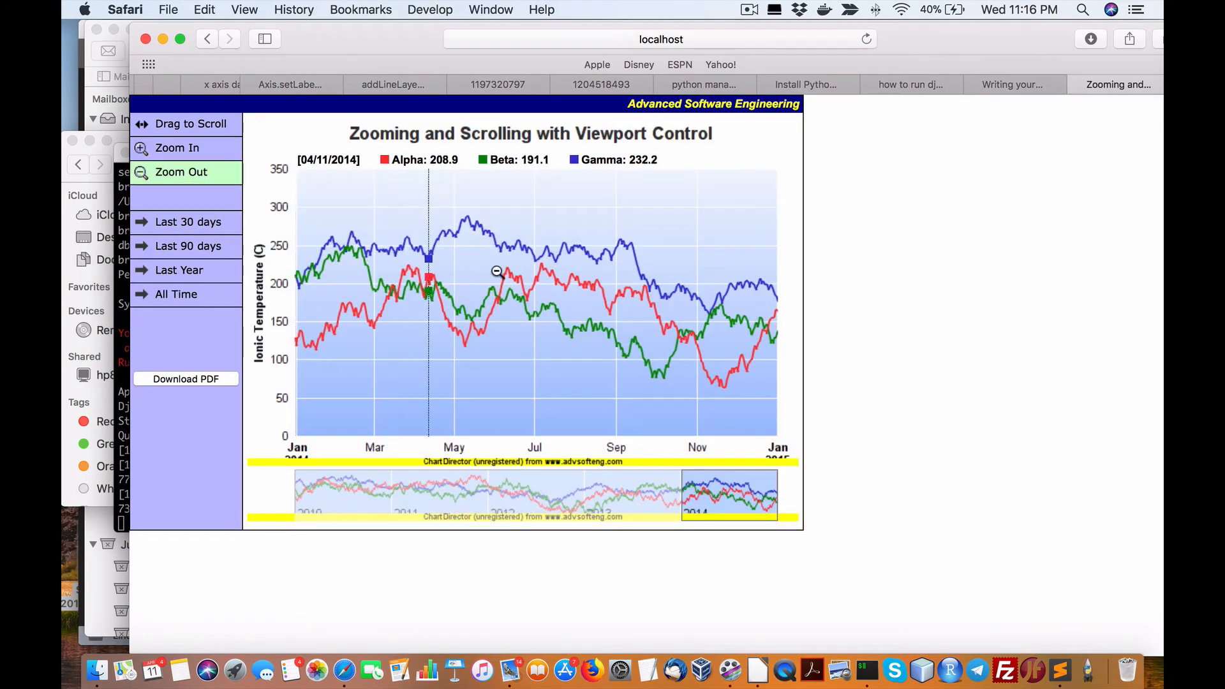
# Try Zoom Out and Zoom In, show the last 30 days (Dec 02–Jan 01), and download PDF.
pyautogui.click(177, 173)
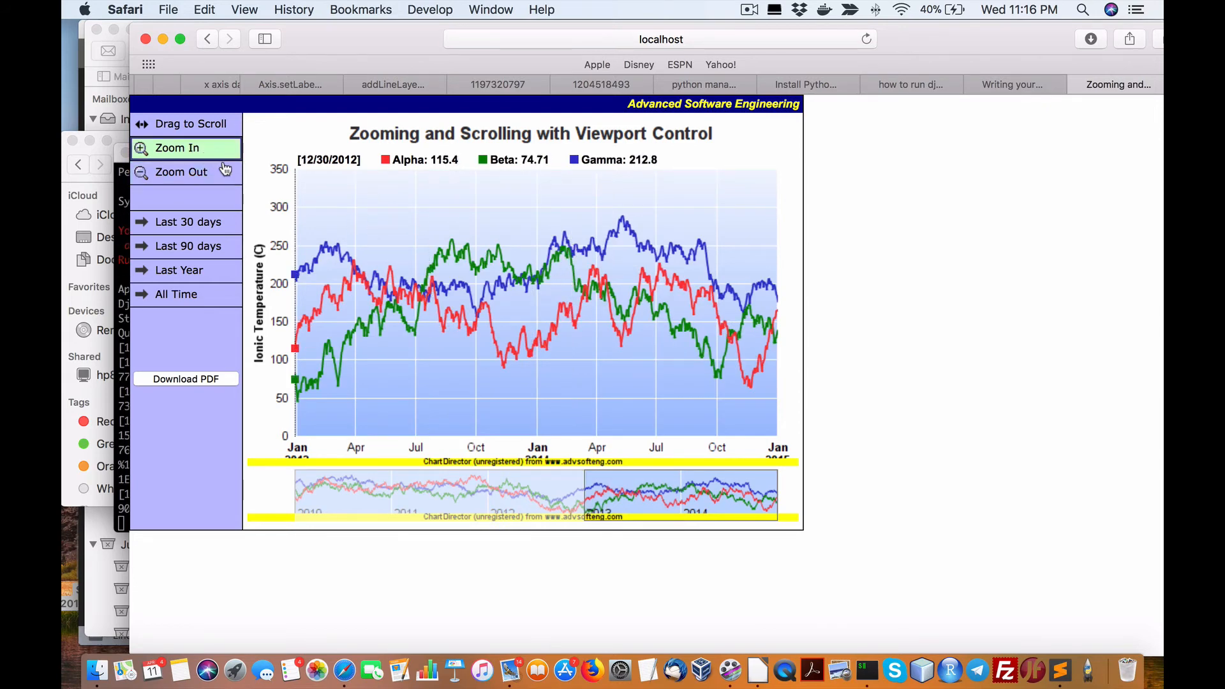
pyautogui.click(626, 496)
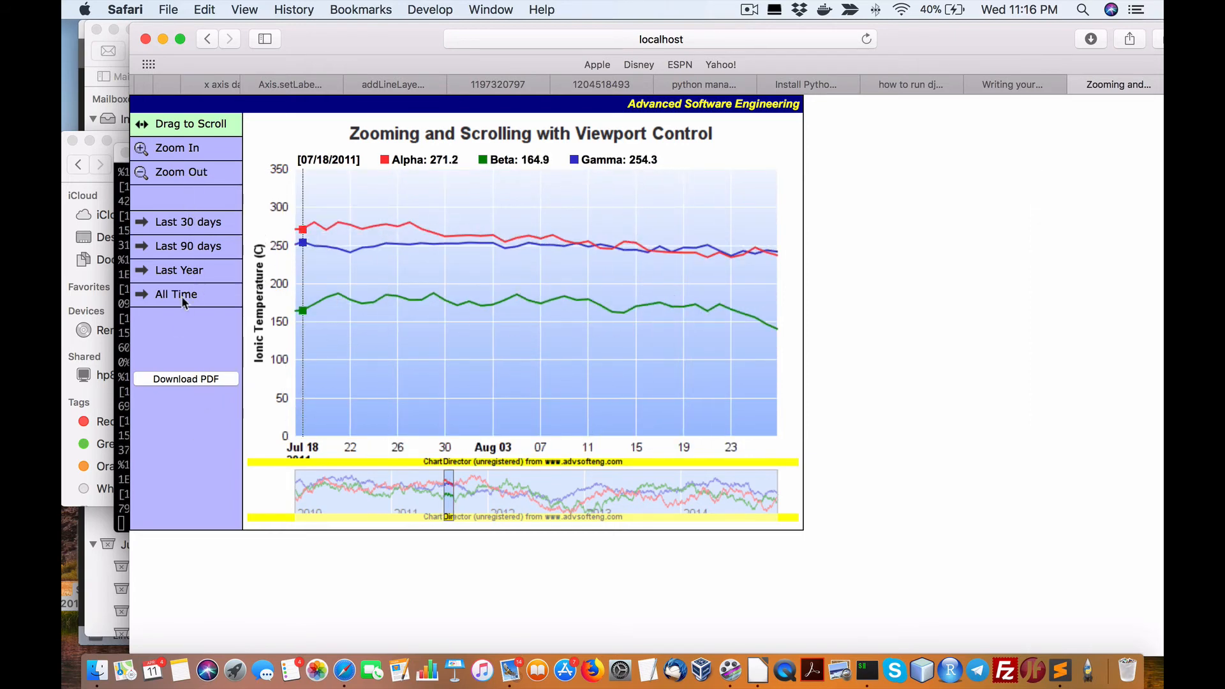
pyautogui.click(187, 223)
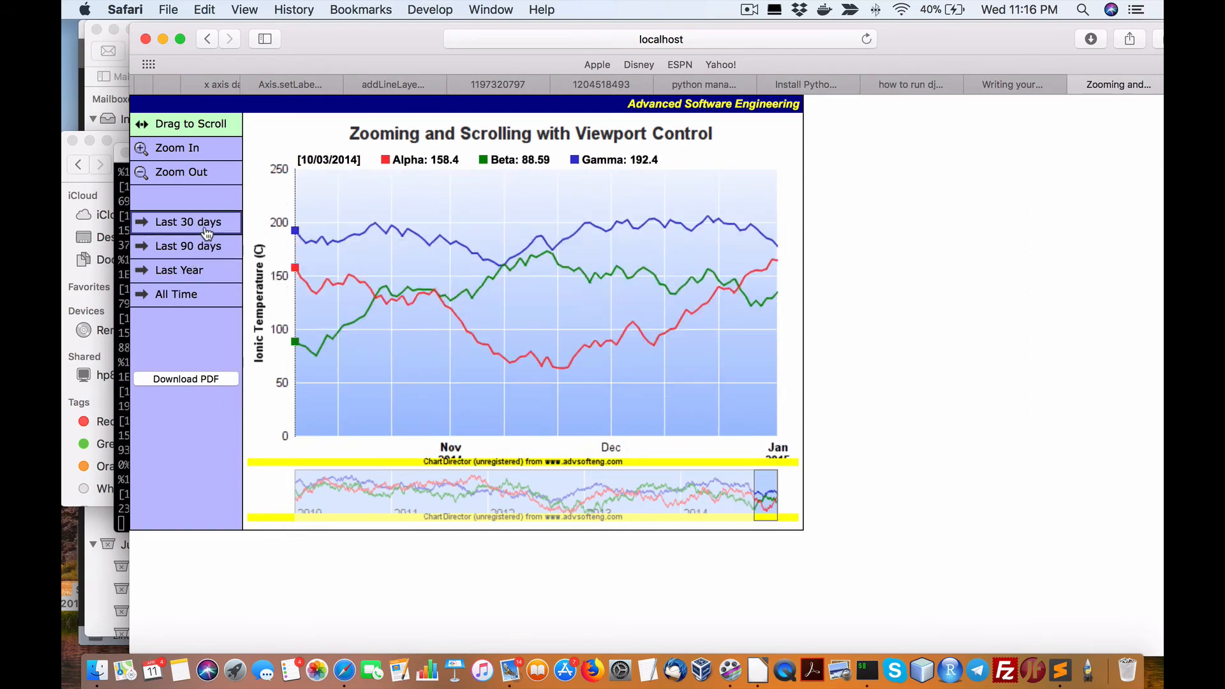
pyautogui.click(186, 222)
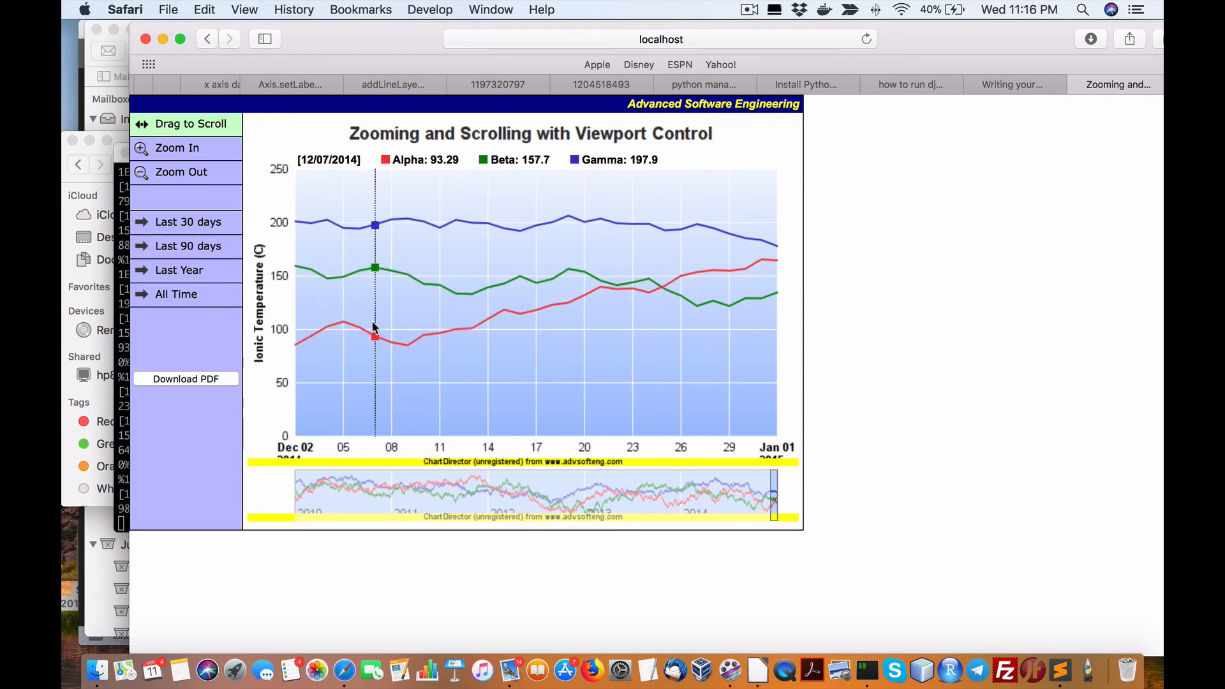
pyautogui.moveTo(392, 174)
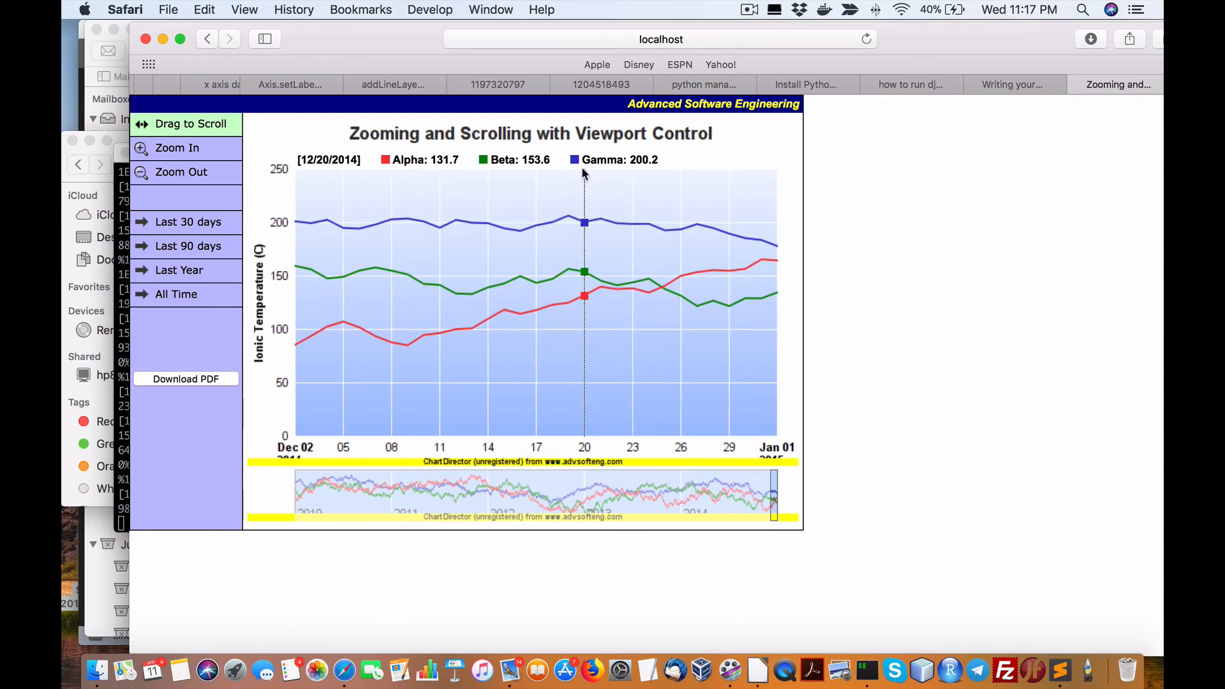
pyautogui.moveTo(713, 284)
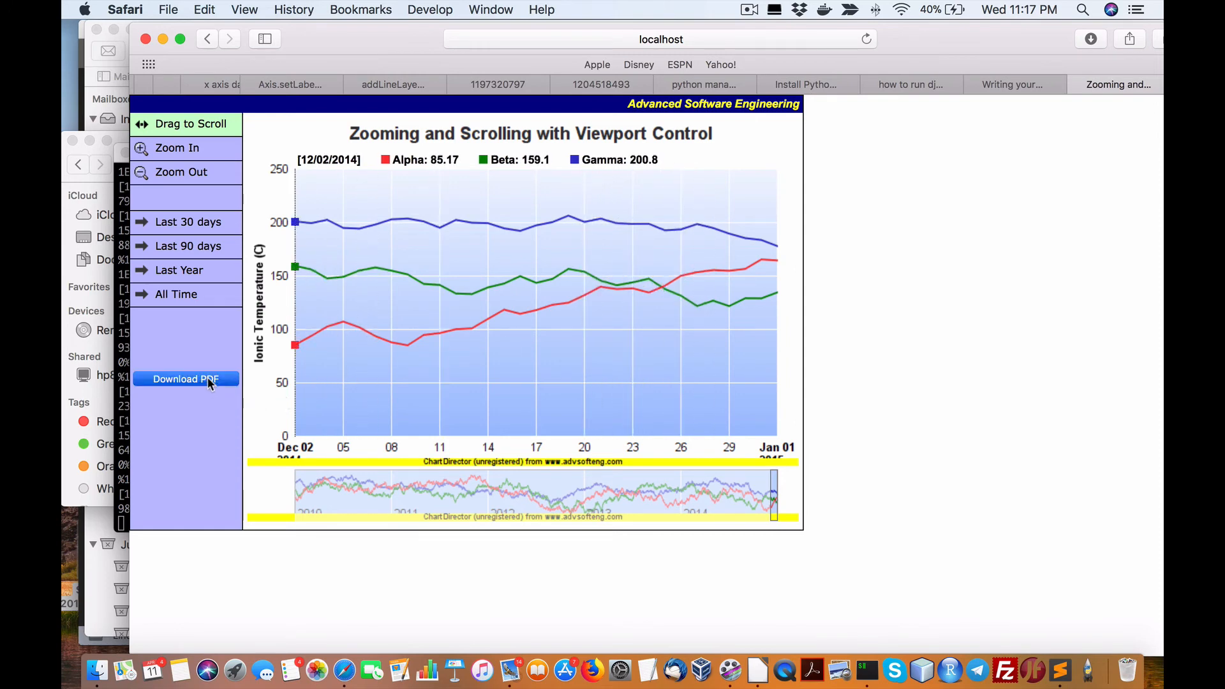
pyautogui.click(185, 379)
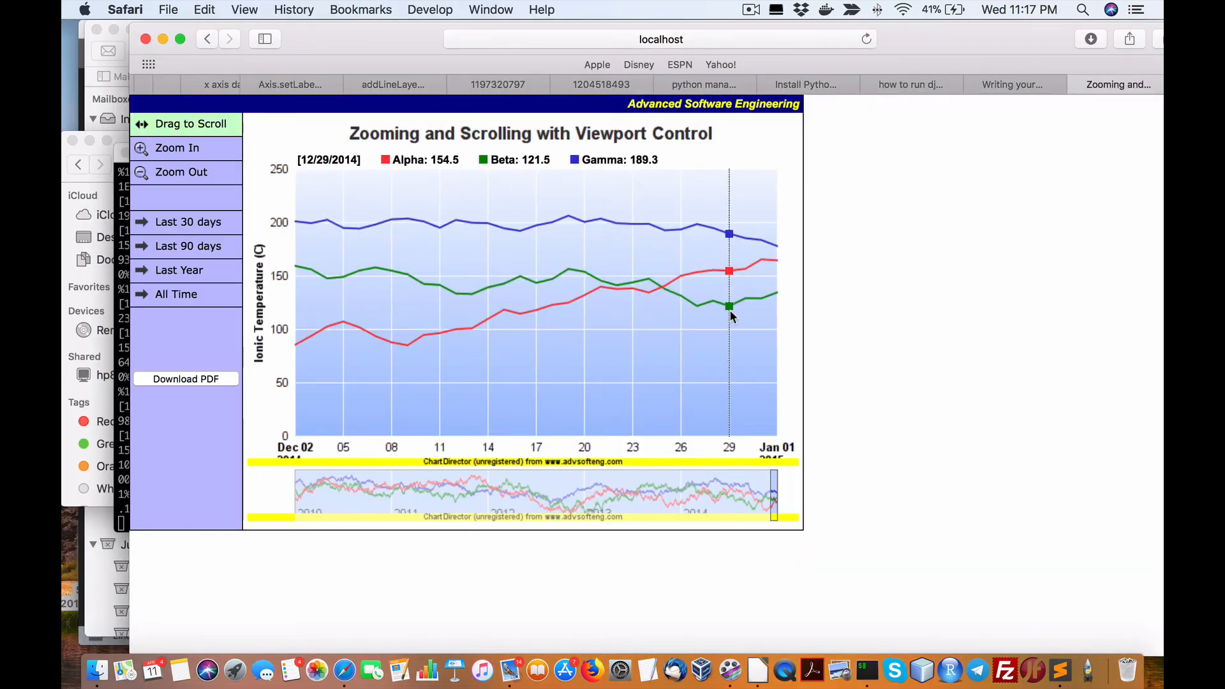
pyautogui.moveTo(372, 256)
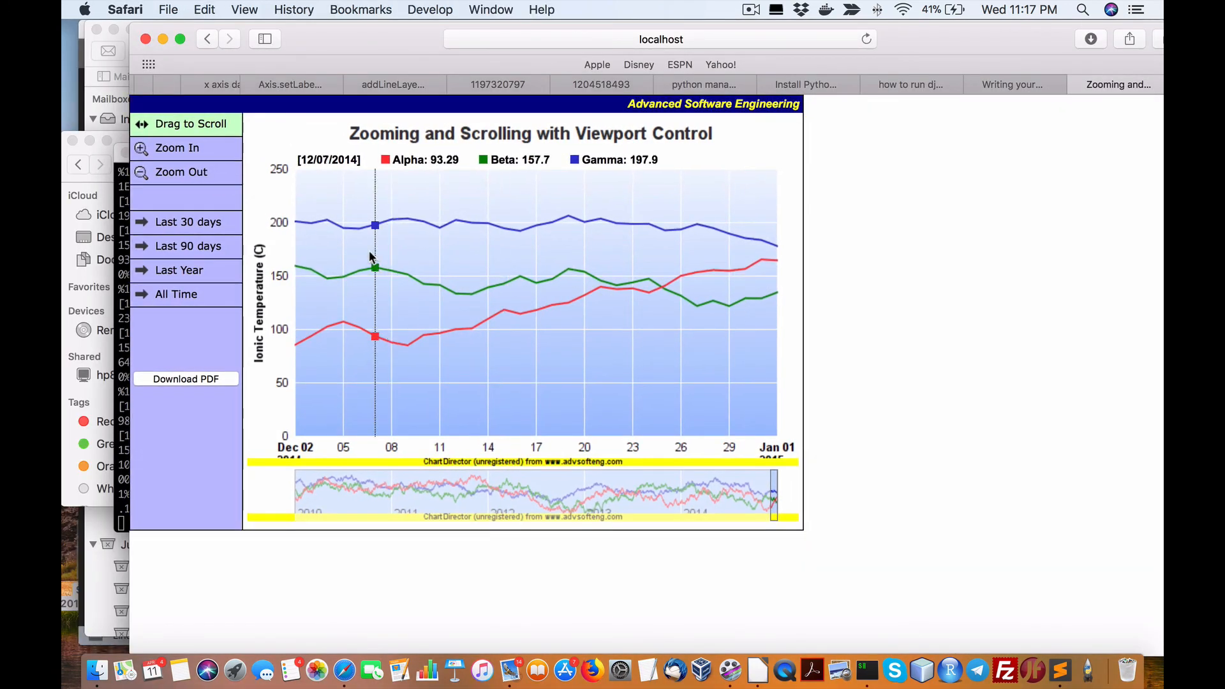